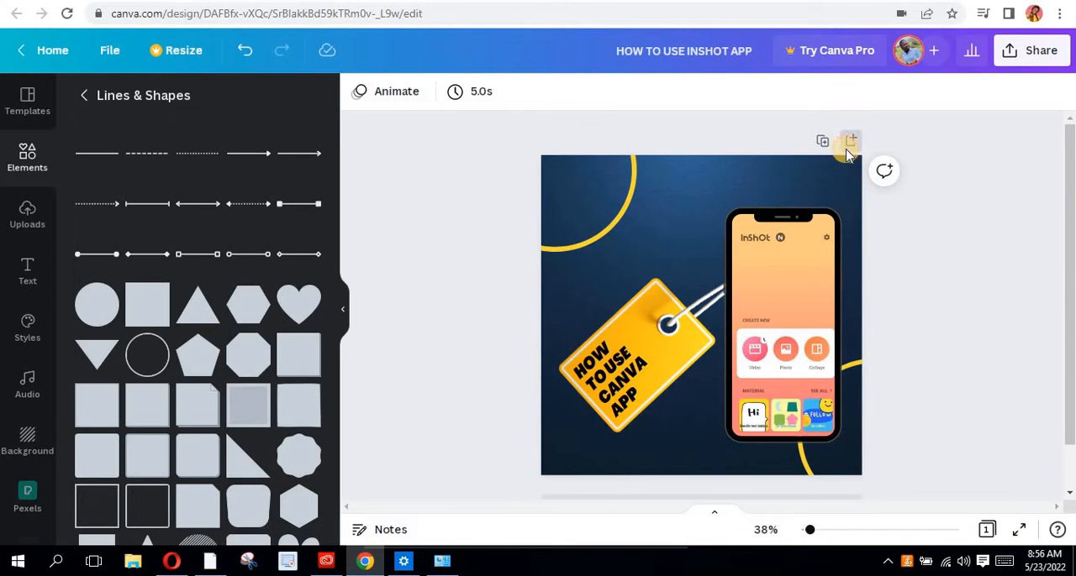
# - Add a second blank page and bring up the uploaded images
pyautogui.click(851, 142)
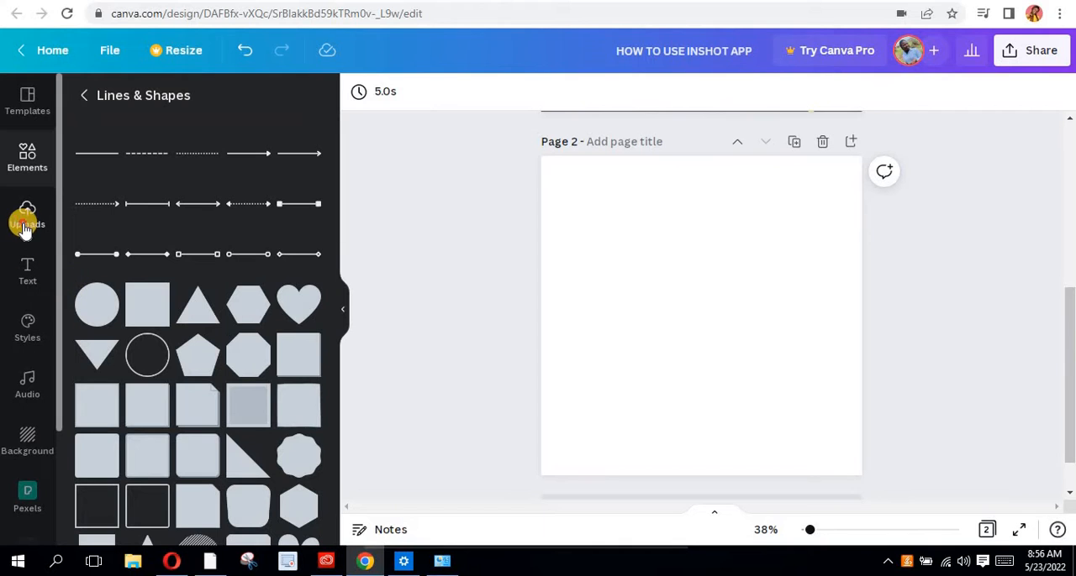
pyautogui.click(27, 215)
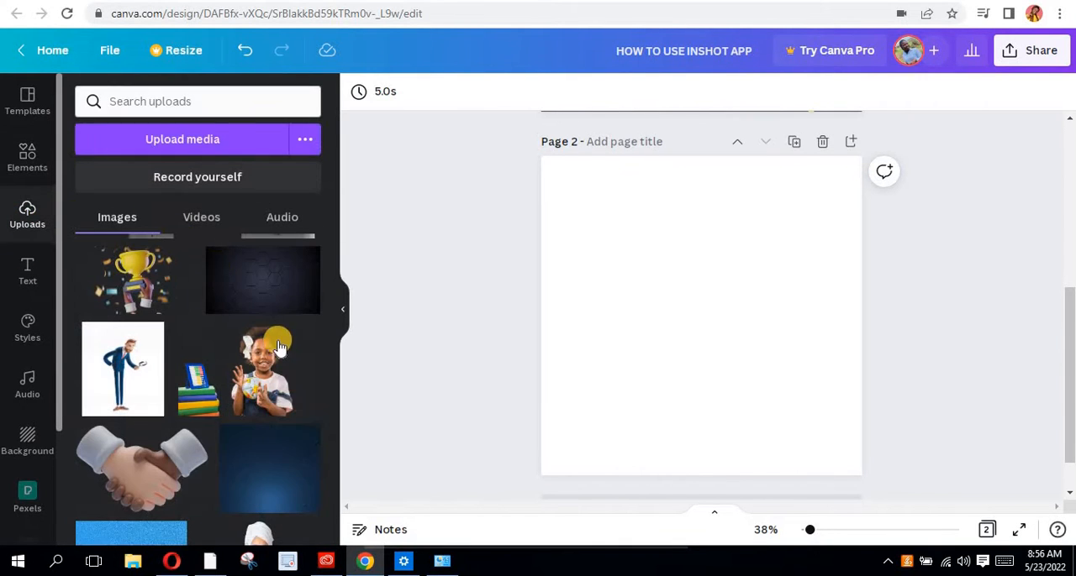
pyautogui.scroll(-3)
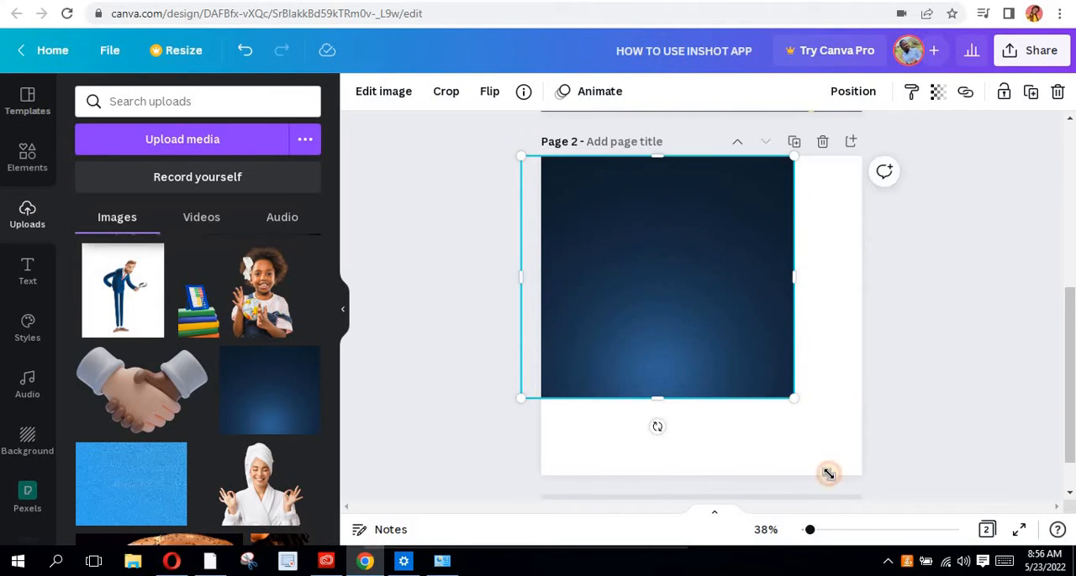
# - Stretch the dark blue texture to cover the page and flip it vertically
pyautogui.moveTo(827, 474); pyautogui.dragTo(894, 487)
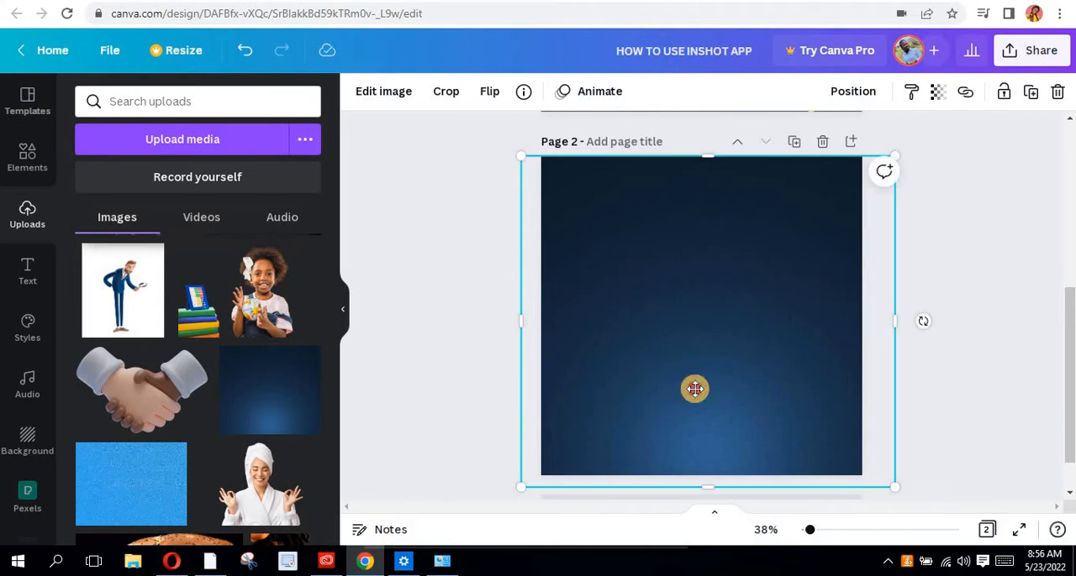
pyautogui.moveTo(694, 390); pyautogui.dragTo(790, 396)
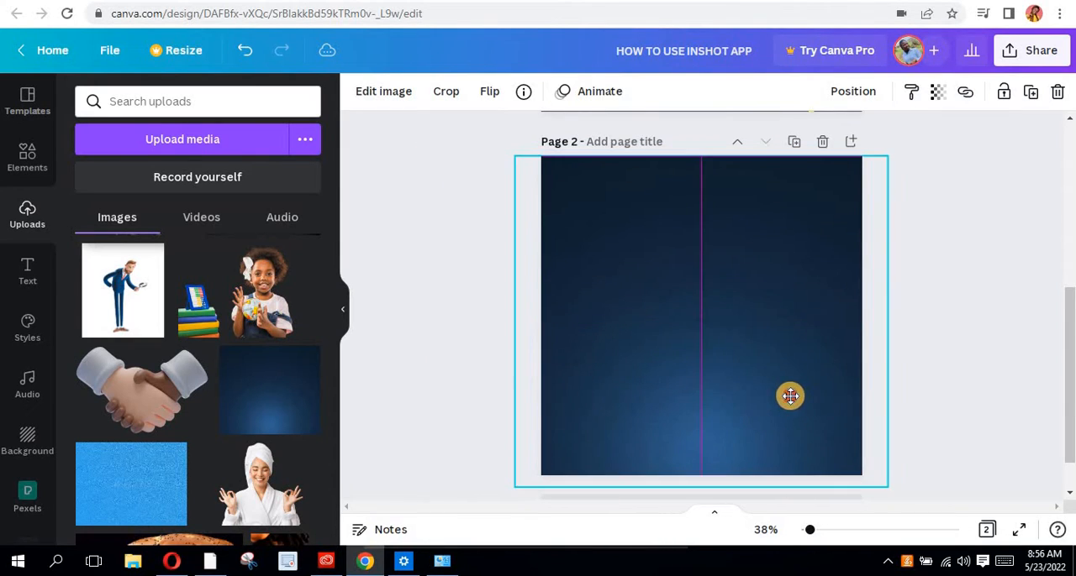
pyautogui.click(489, 91)
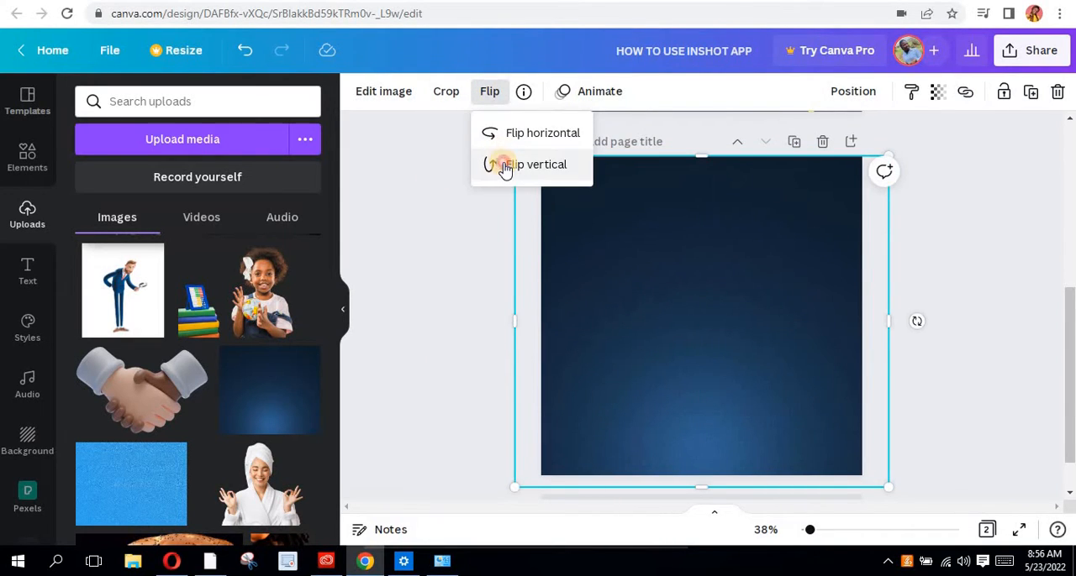
pyautogui.click(536, 165)
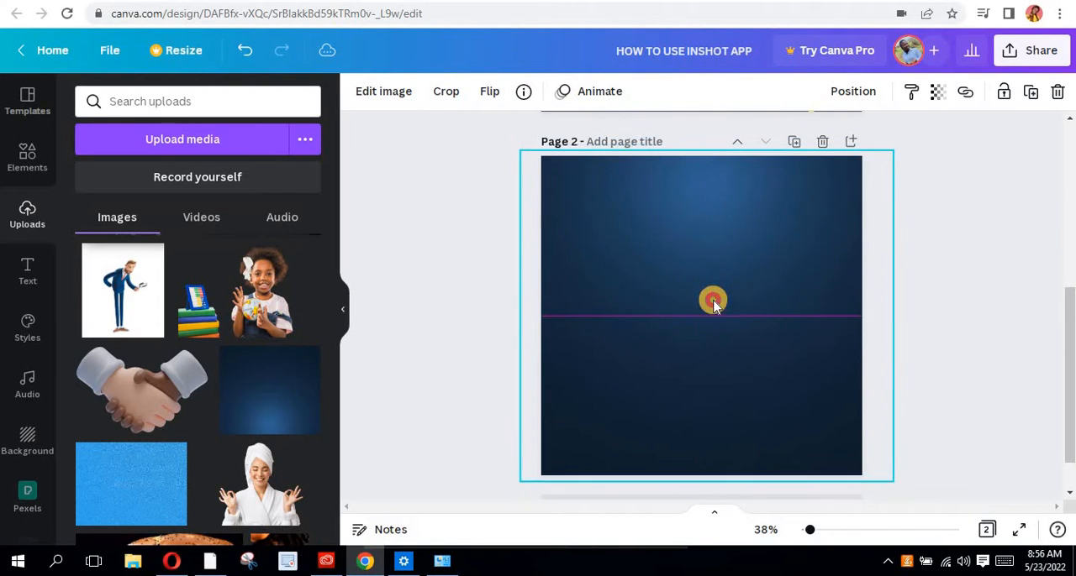
pyautogui.click(713, 301)
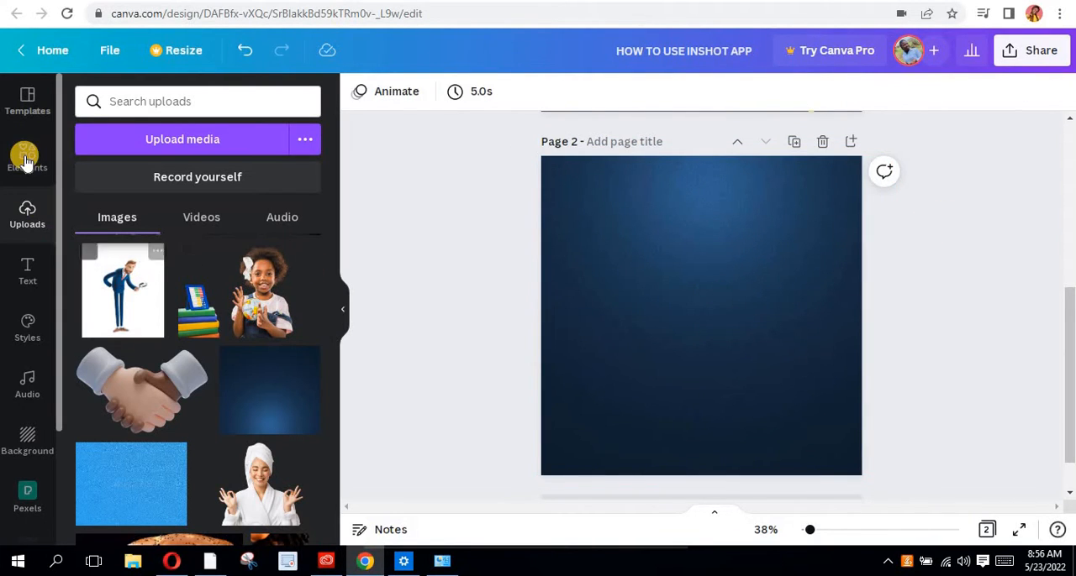
# - Add a Circle Border shape from Lines & Shapes and colour it yellow
pyautogui.click(27, 158)
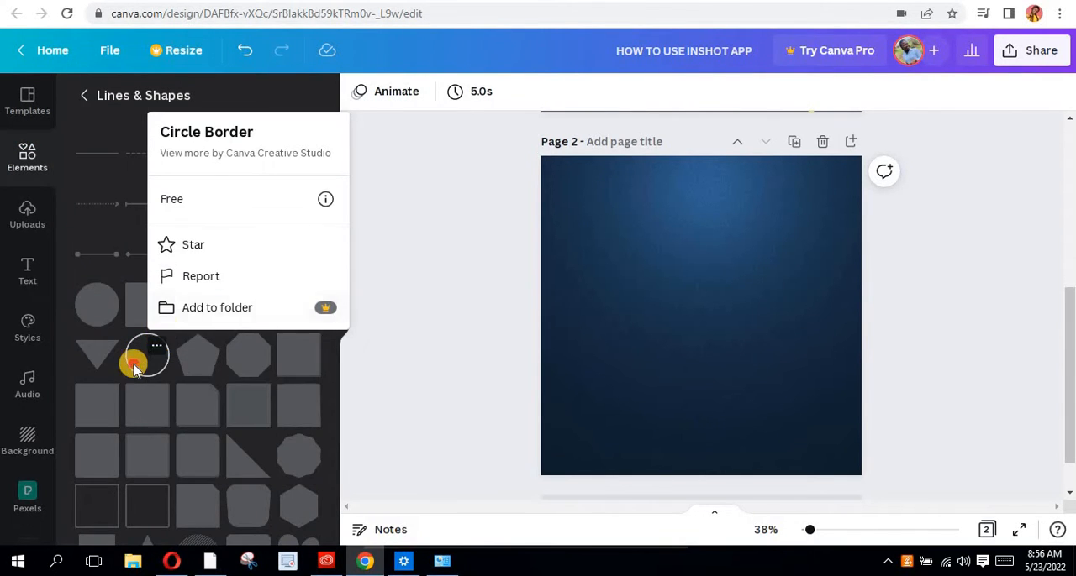
pyautogui.click(148, 356)
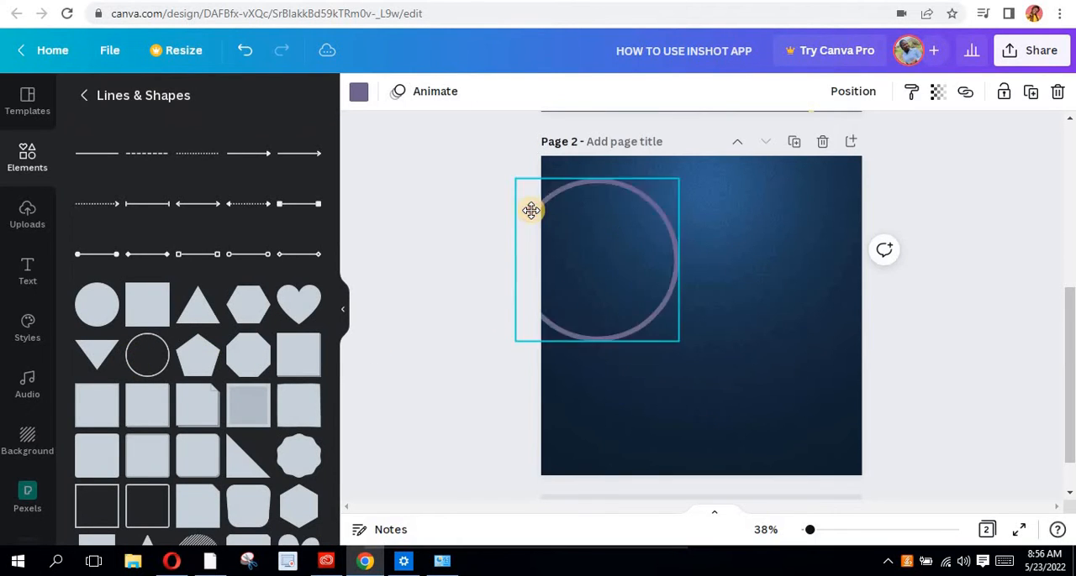
pyautogui.click(356, 91)
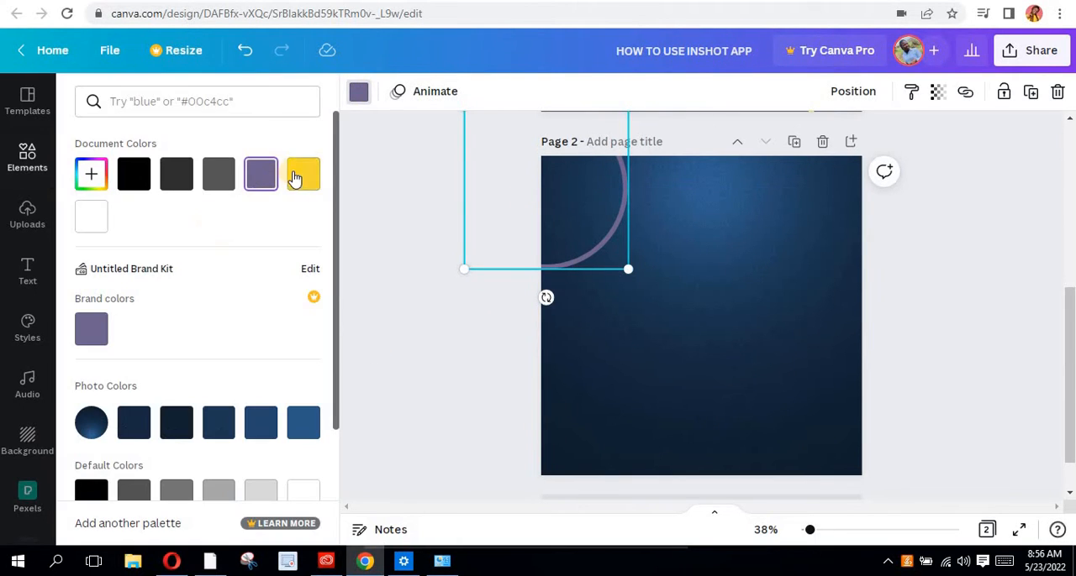
pyautogui.click(303, 173)
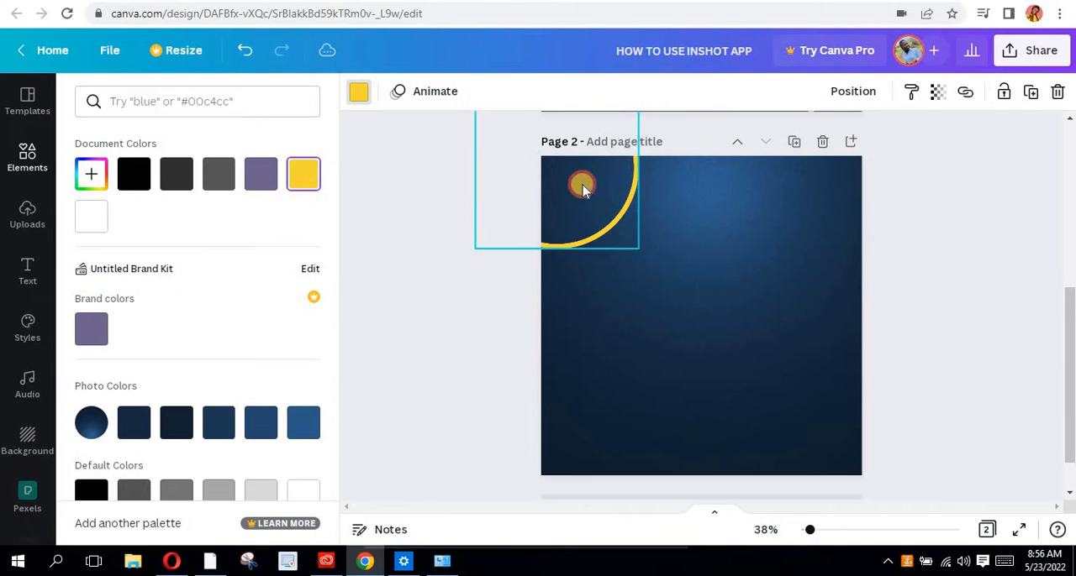
# - Size the yellow circle into the top-left corner and place a copy bottom-right as arcs
pyautogui.moveTo(582, 185); pyautogui.dragTo(574, 202)
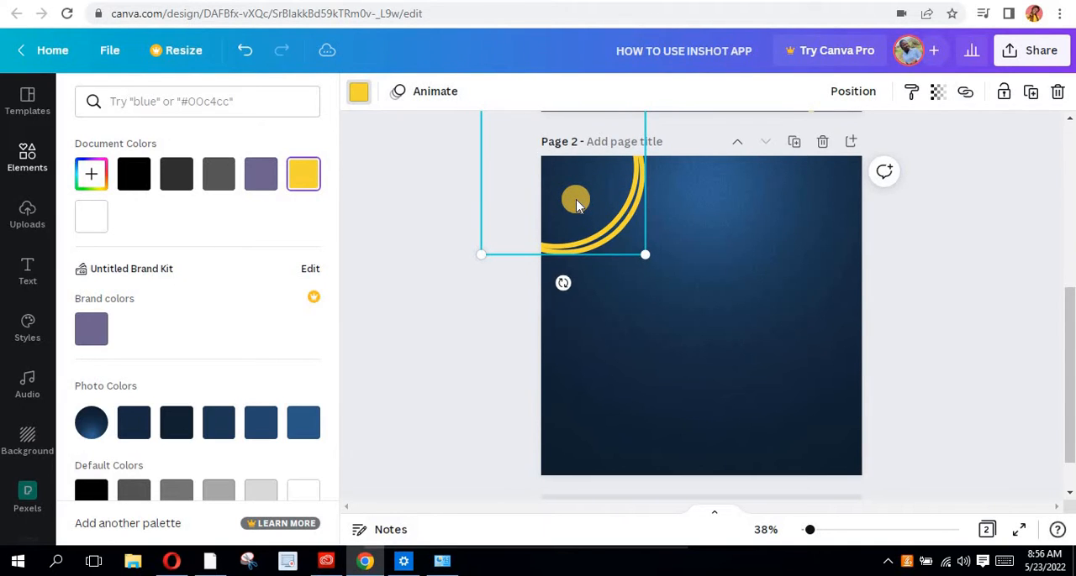
pyautogui.moveTo(575, 201); pyautogui.dragTo(866, 471)
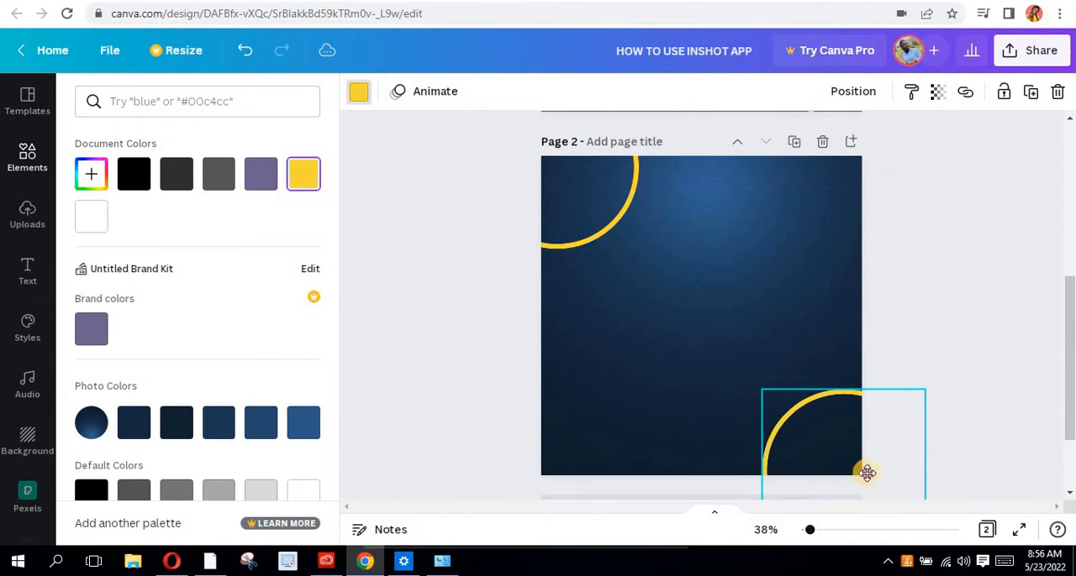
pyautogui.moveTo(866, 472); pyautogui.dragTo(831, 463)
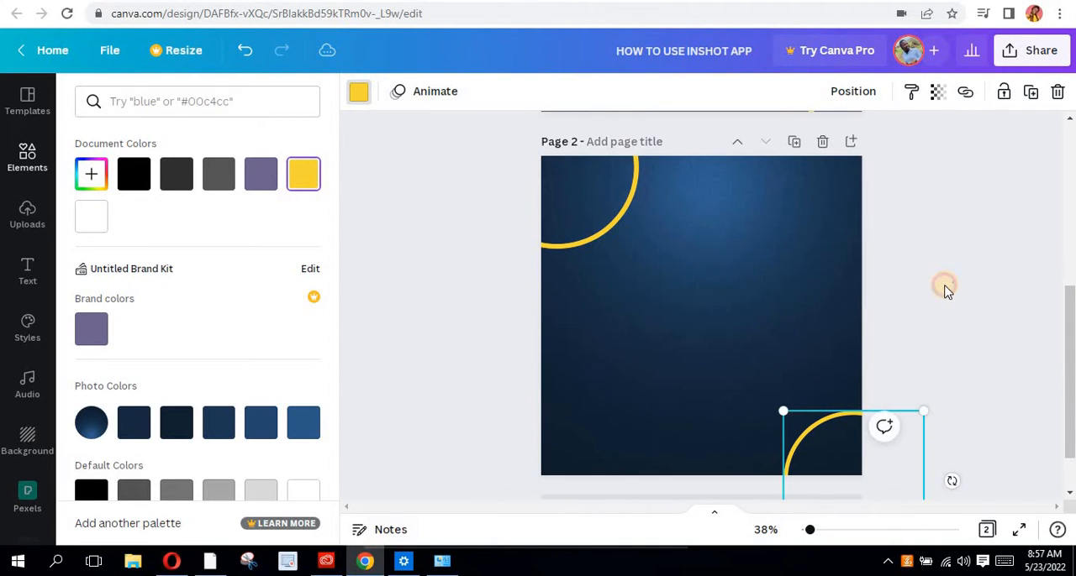
pyautogui.click(27, 158)
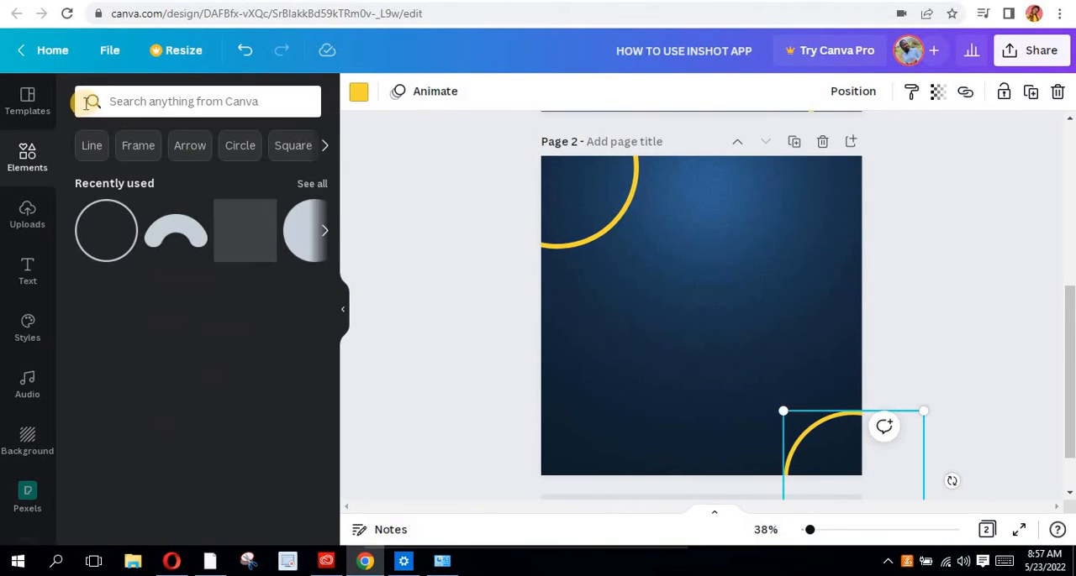
# - Search Elements for 'FRAME' and add the phone-shaped frame to the page
pyautogui.click(198, 101)
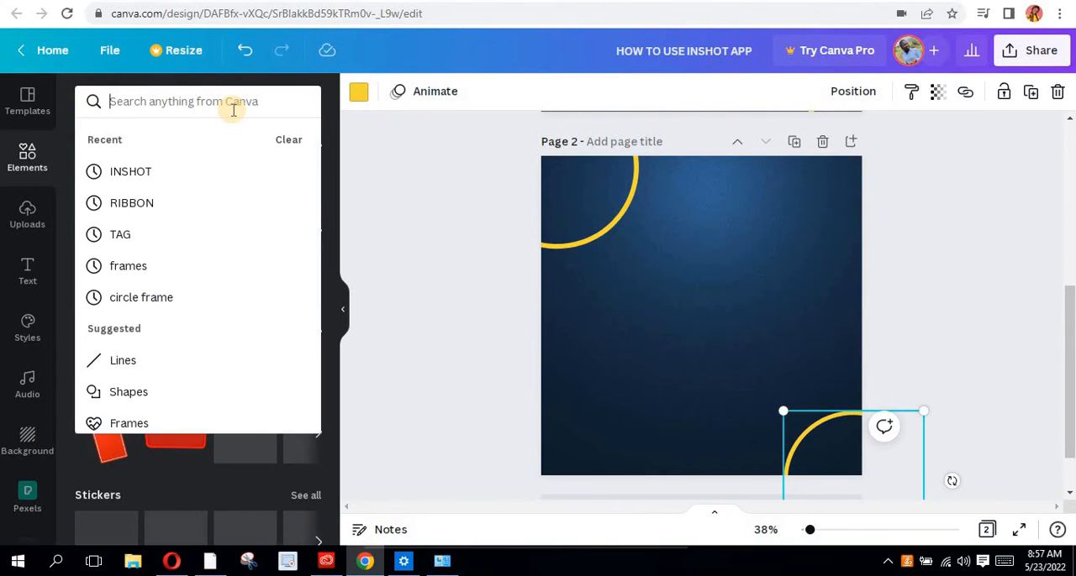
pyautogui.write('FRA')
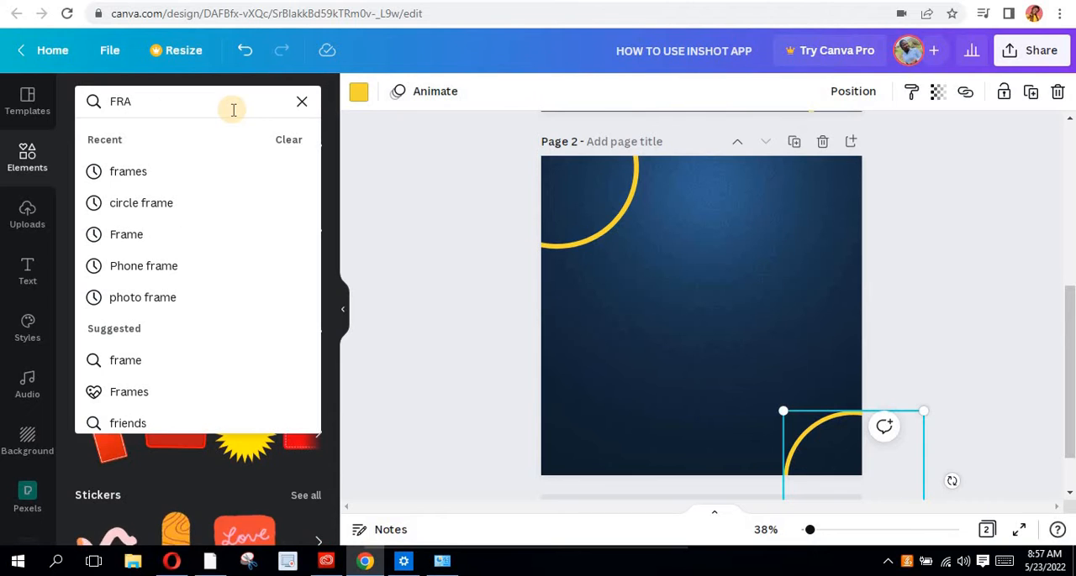
pyautogui.write('ME')
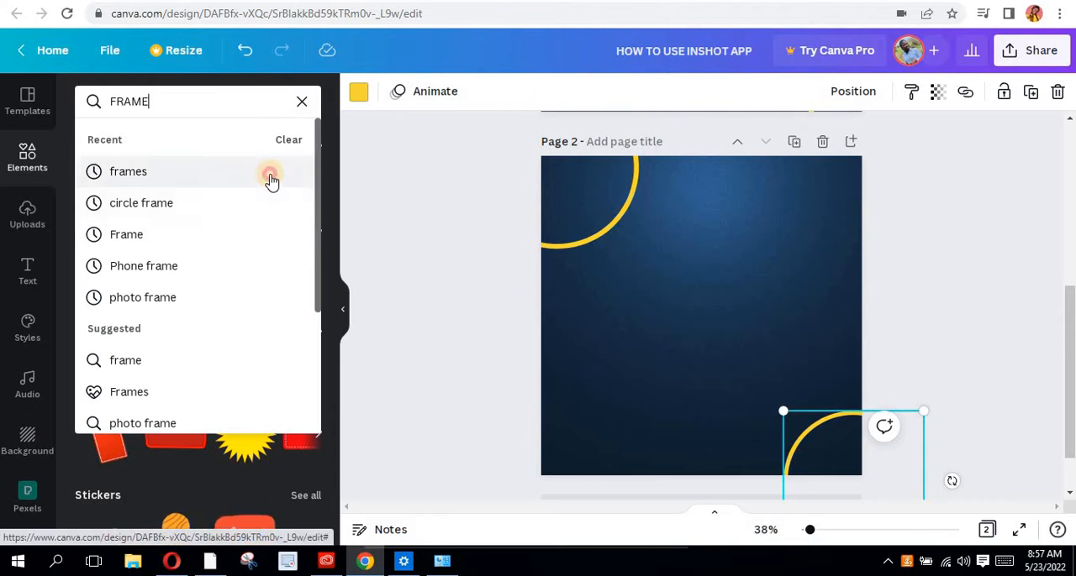
pyautogui.click(128, 171)
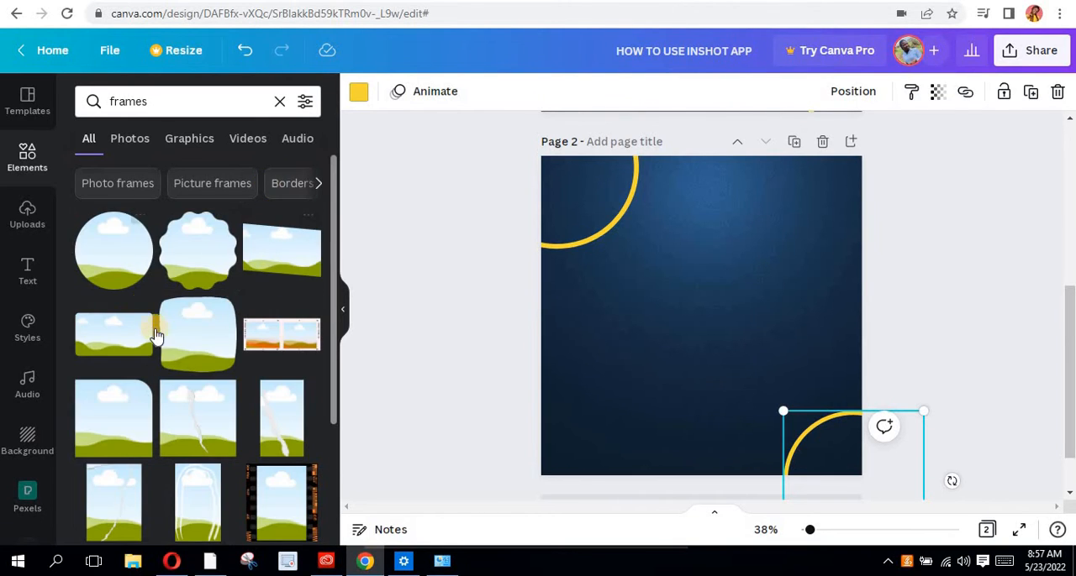
pyautogui.scroll(-3)
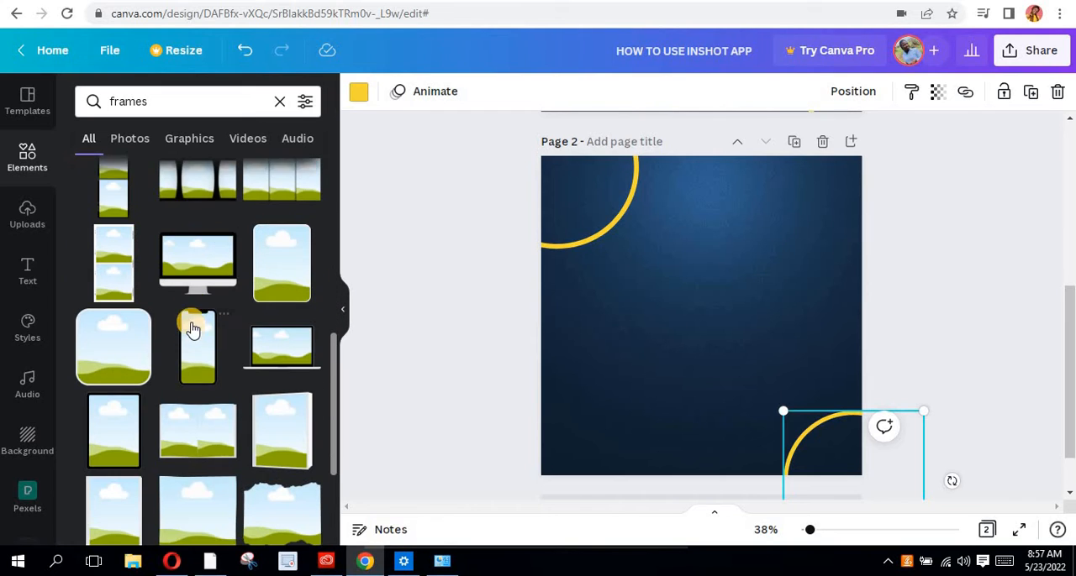
pyautogui.scroll(-3)
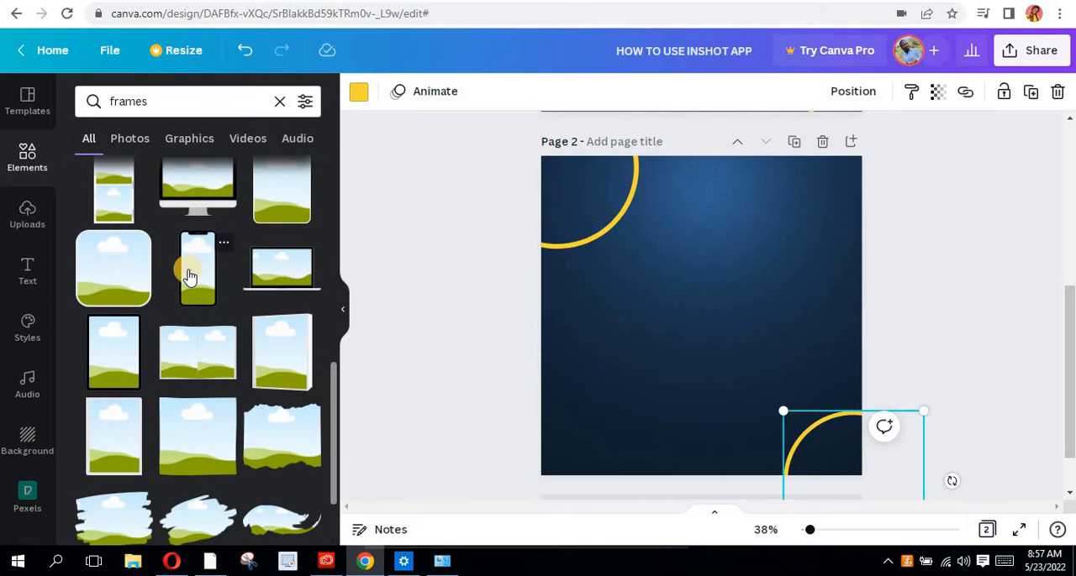
pyautogui.click(196, 269)
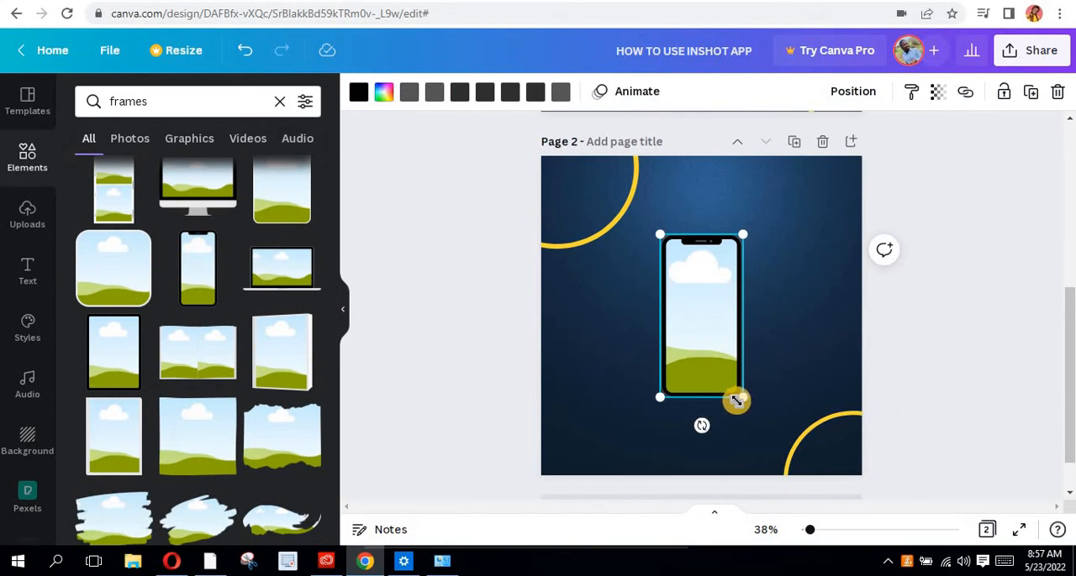
# - Enlarge the phone frame and move it to the right side of the design
pyautogui.moveTo(737, 402); pyautogui.dragTo(773, 457)
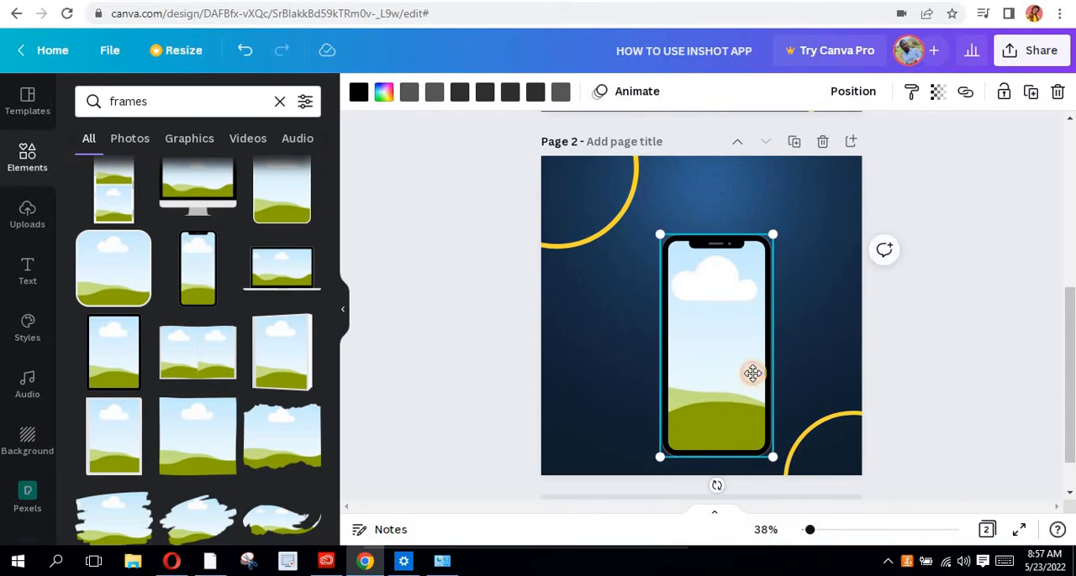
pyautogui.moveTo(716, 344); pyautogui.dragTo(771, 326)
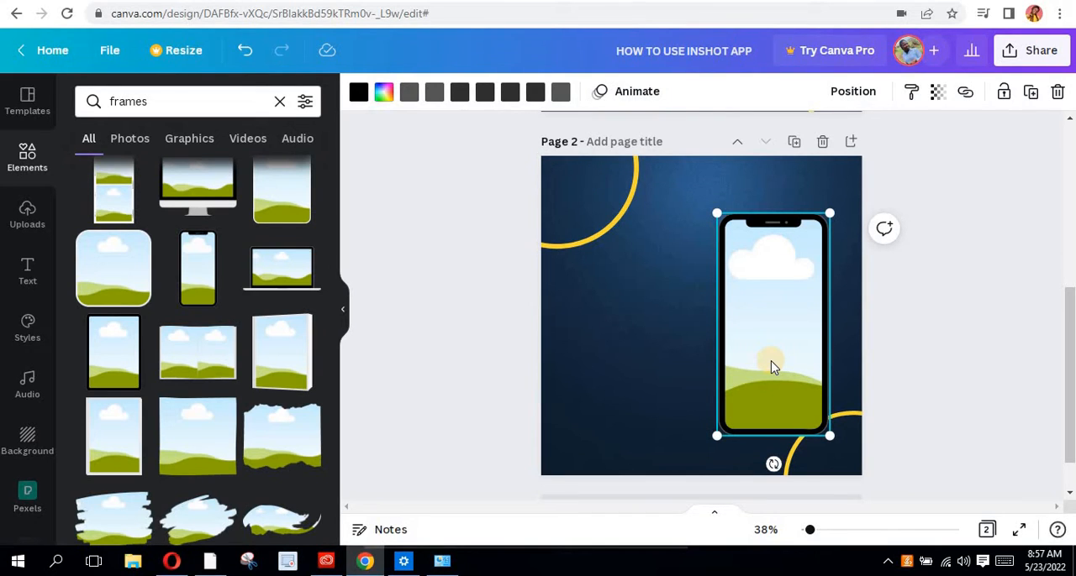
pyautogui.moveTo(1024, 259)
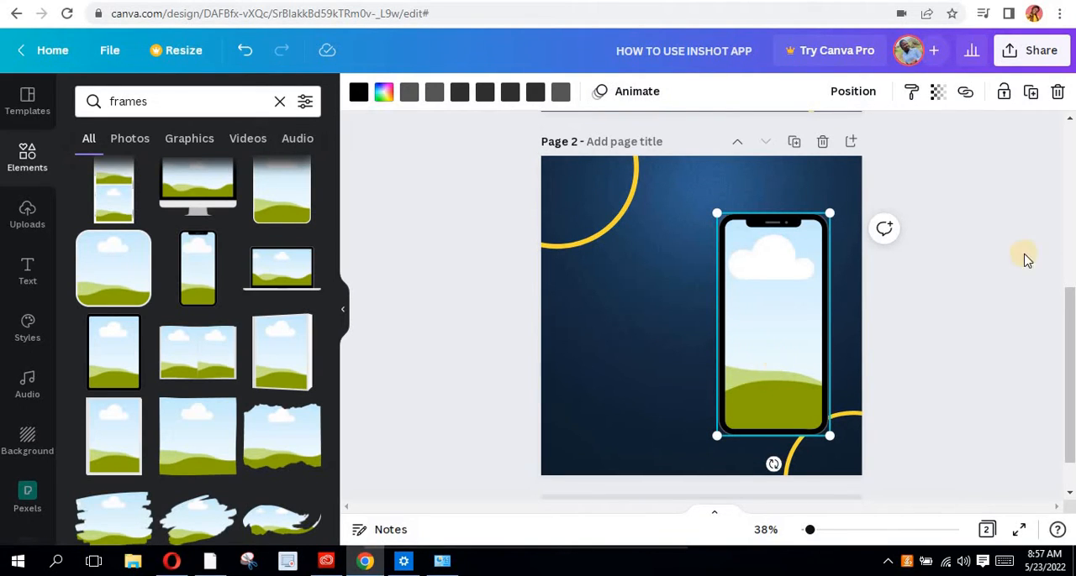
pyautogui.moveTo(215, 501)
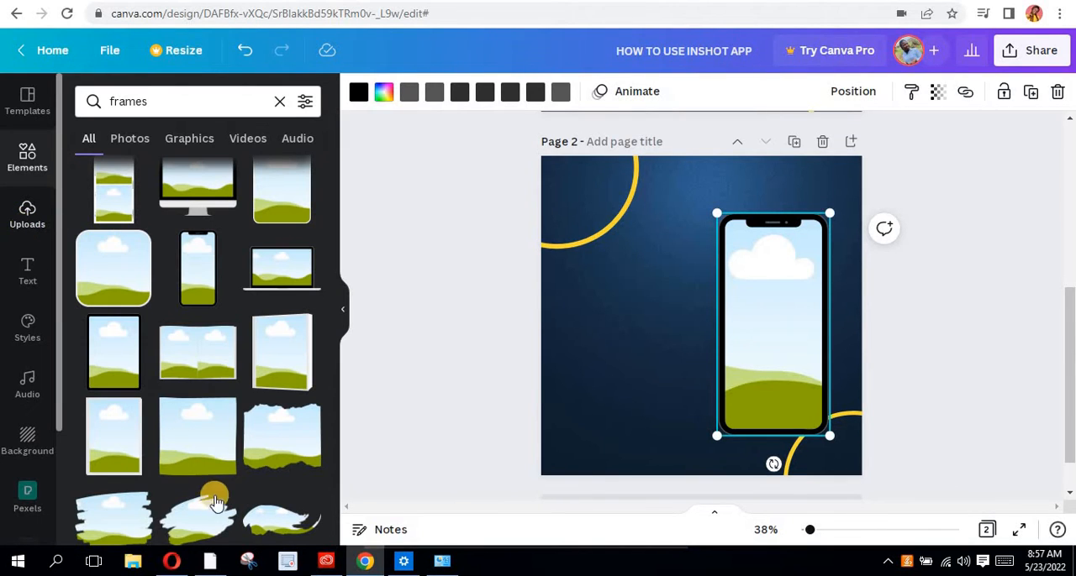
# - Drop the uploaded InShot screenshot into the phone frame to make a mockup
pyautogui.click(26, 215)
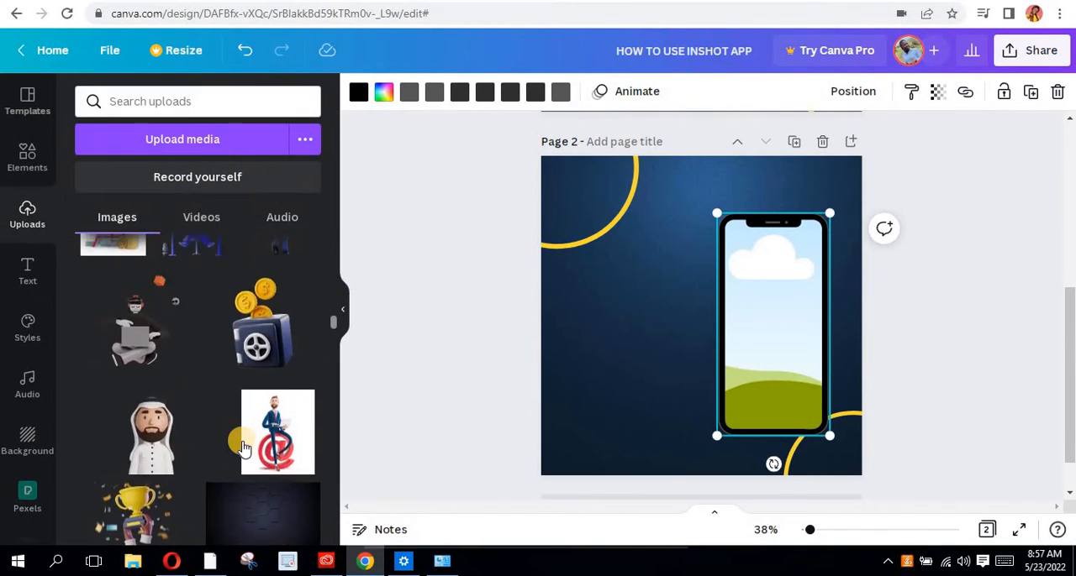
pyautogui.scroll(-3)
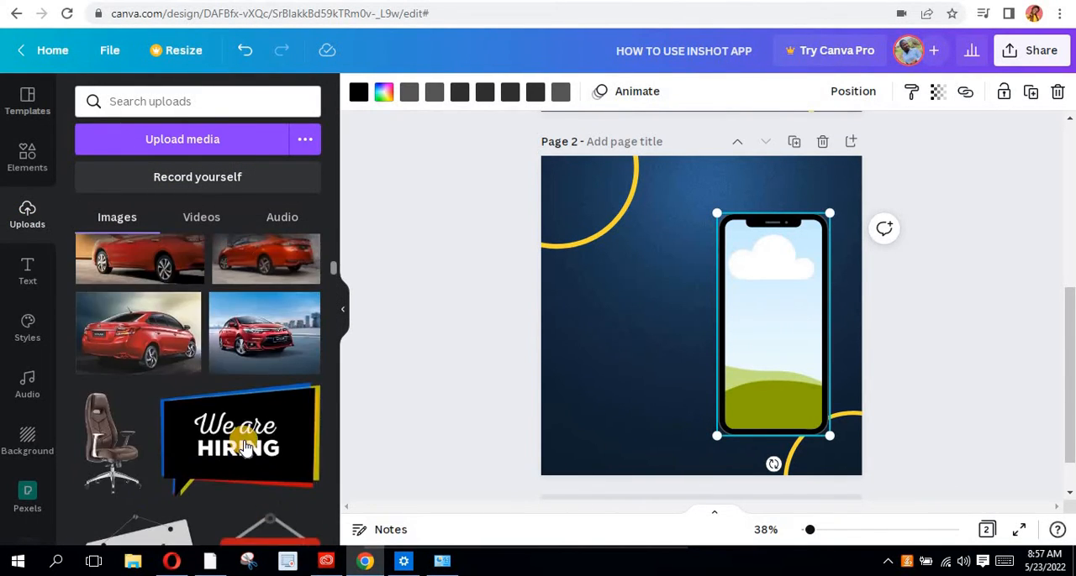
pyautogui.scroll(-3)
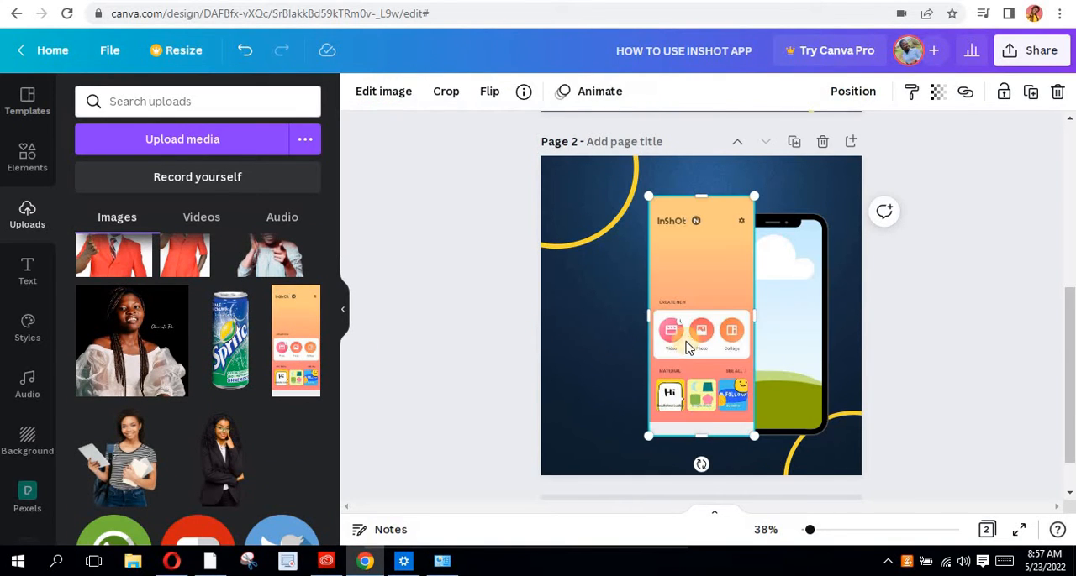
pyautogui.moveTo(700, 434); pyautogui.dragTo(701, 427)
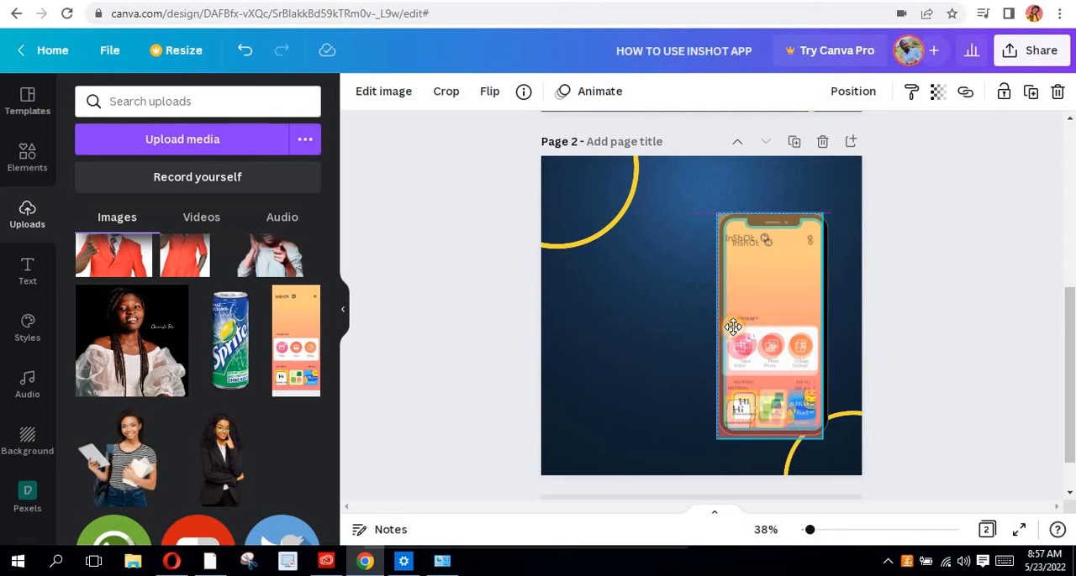
pyautogui.click(911, 334)
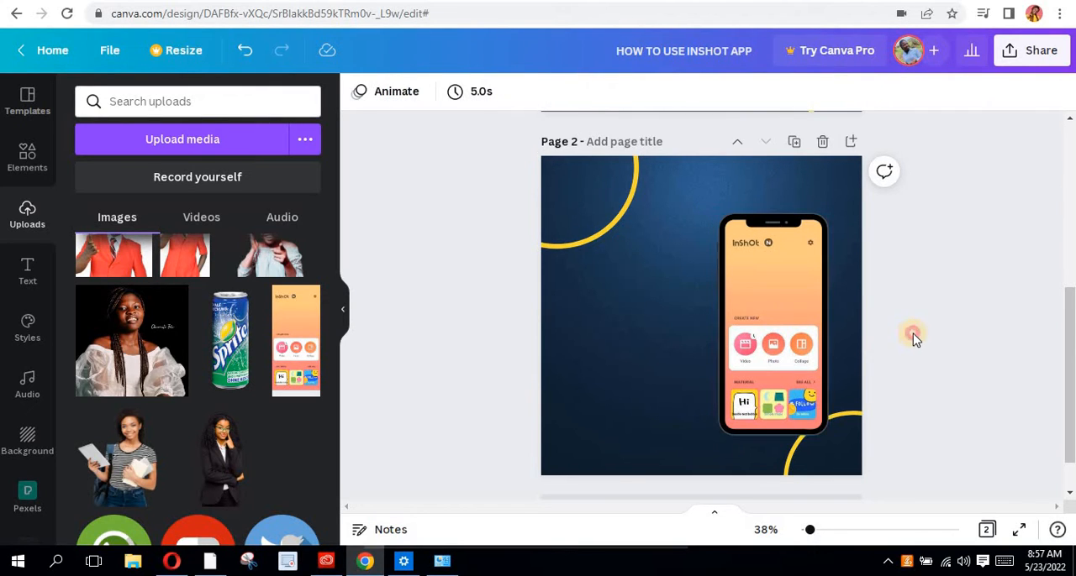
pyautogui.click(773, 326)
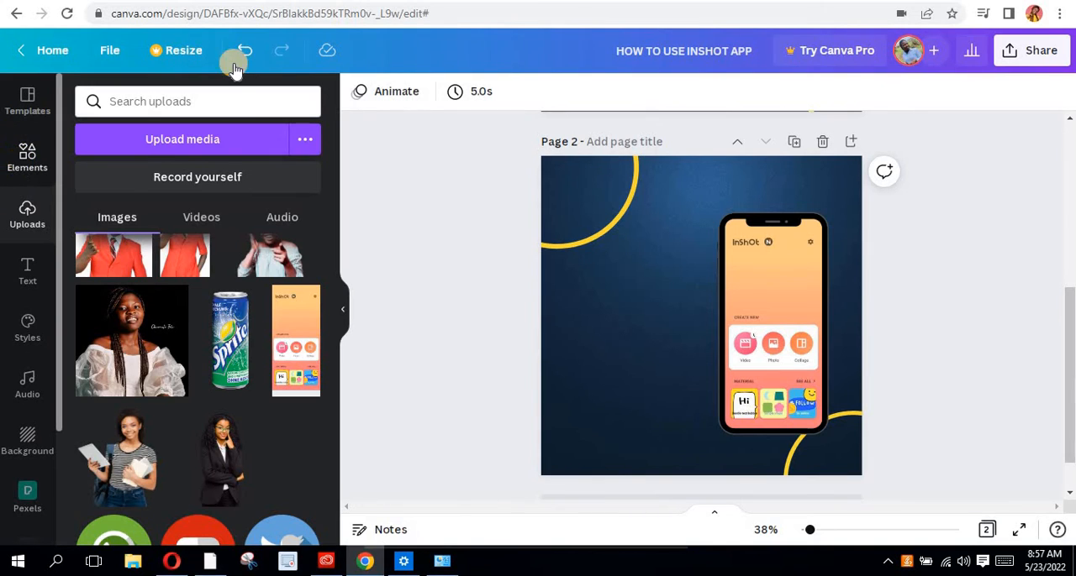
# - Search Elements for 'TAG', narrow to Price tag results and find the free yellow tag
pyautogui.write('frames')
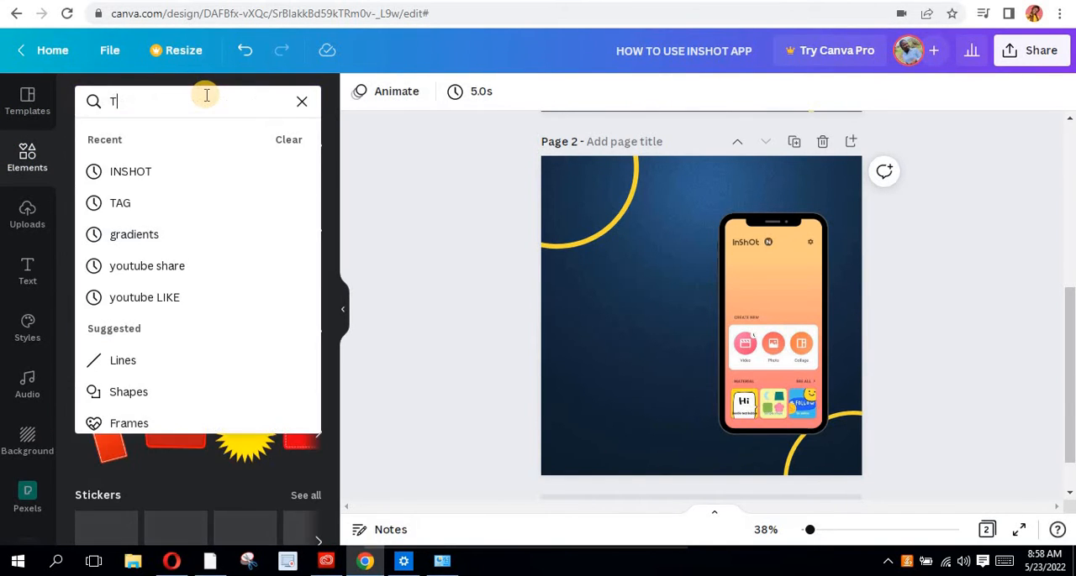
pyautogui.write('AG')
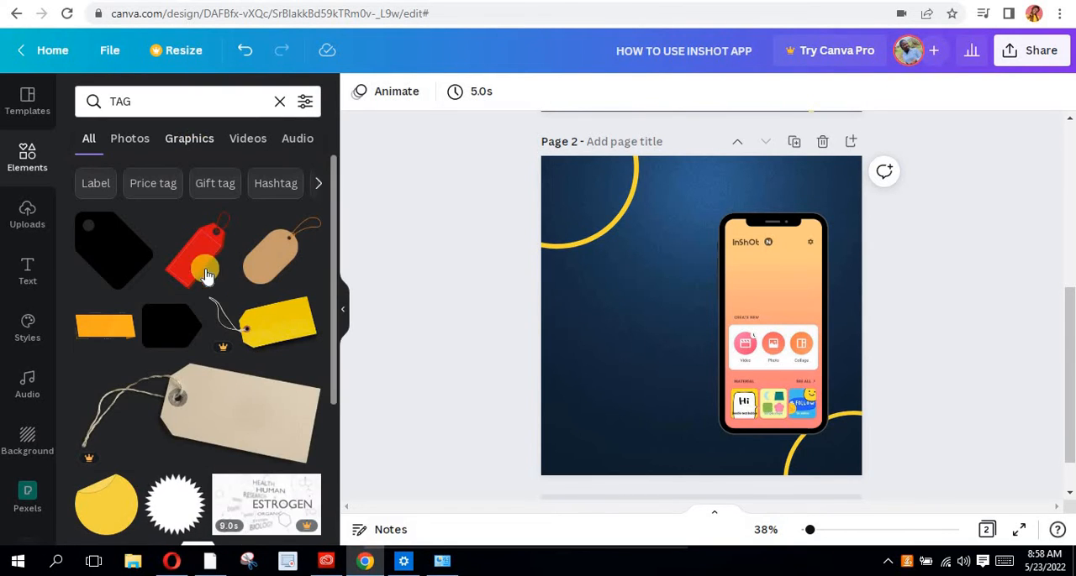
pyautogui.scroll(-3)
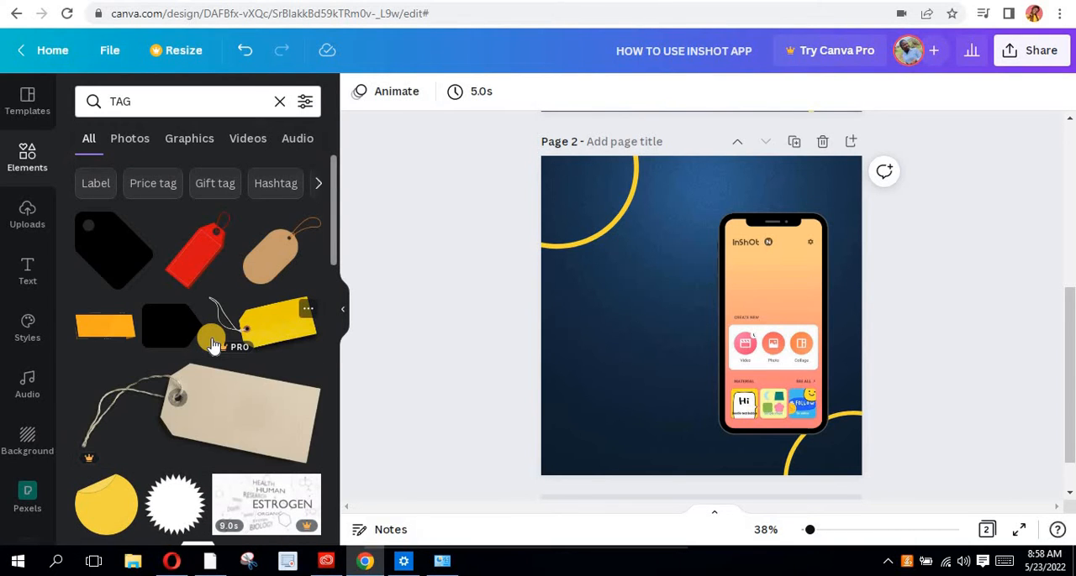
pyautogui.click(151, 183)
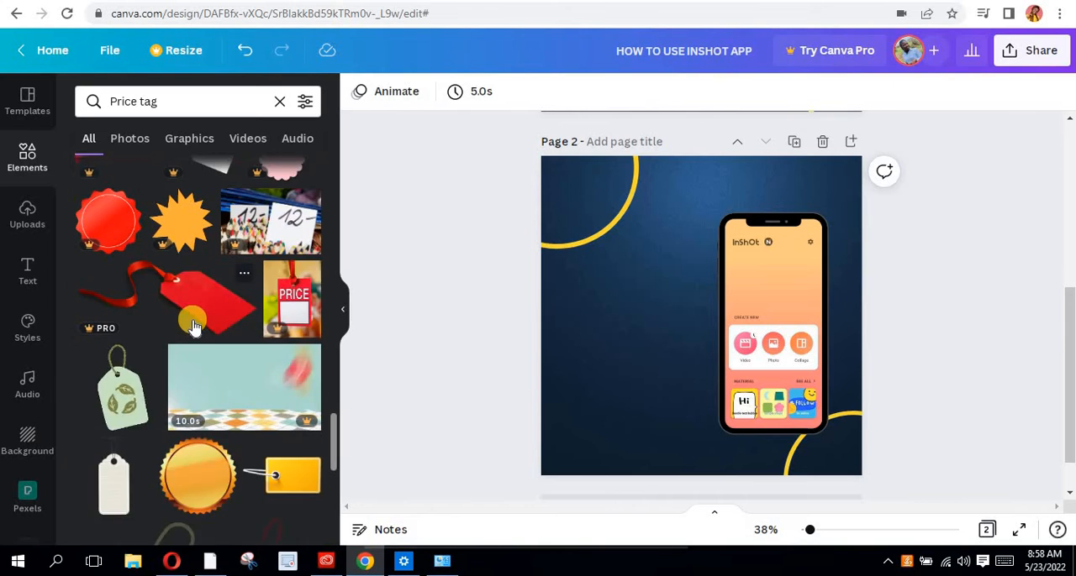
pyautogui.scroll(-3)
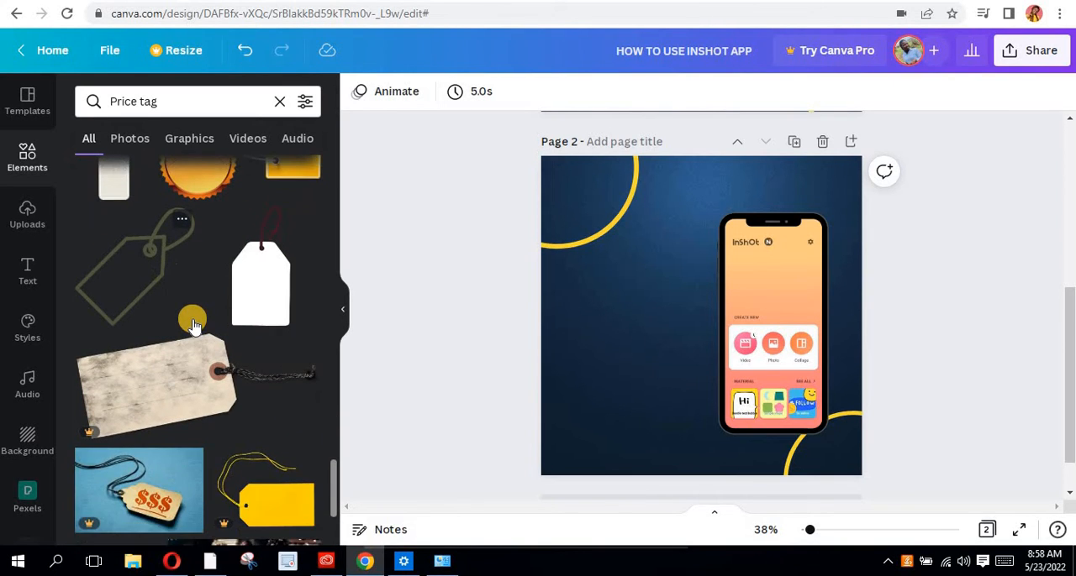
pyautogui.scroll(3)
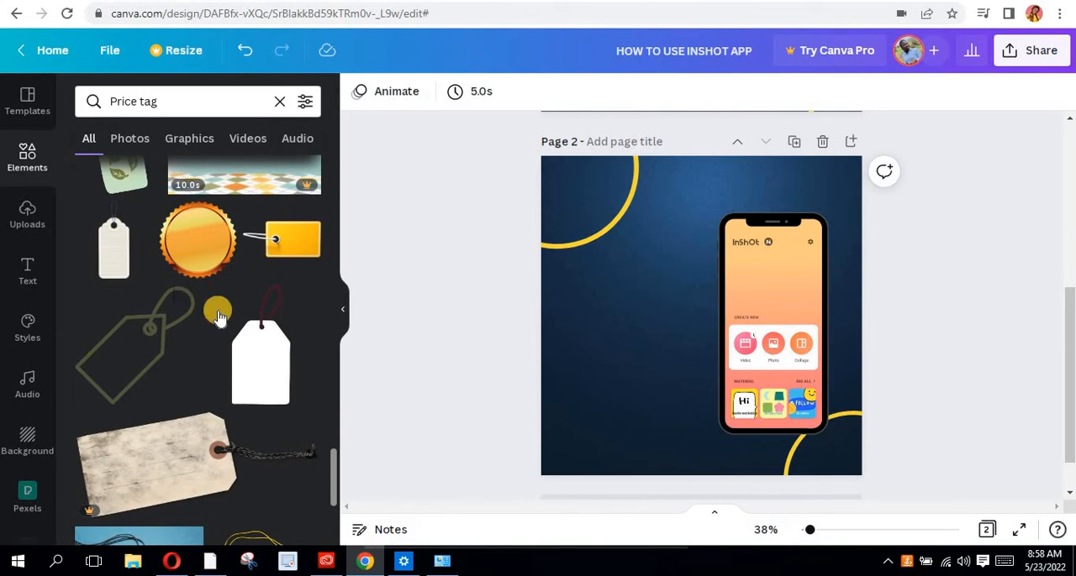
pyautogui.moveTo(305, 220)
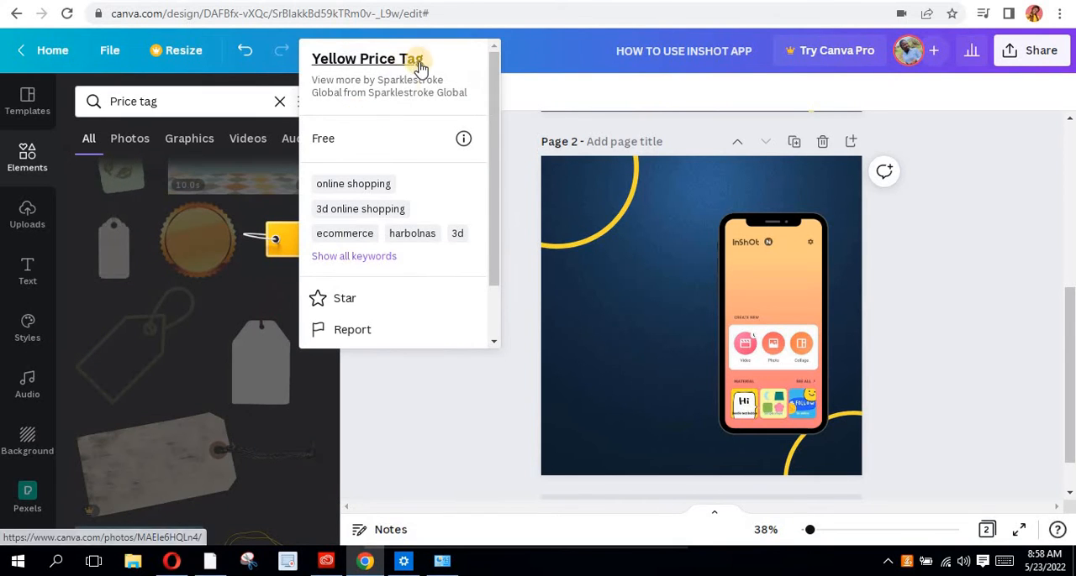
pyautogui.moveTo(283, 234)
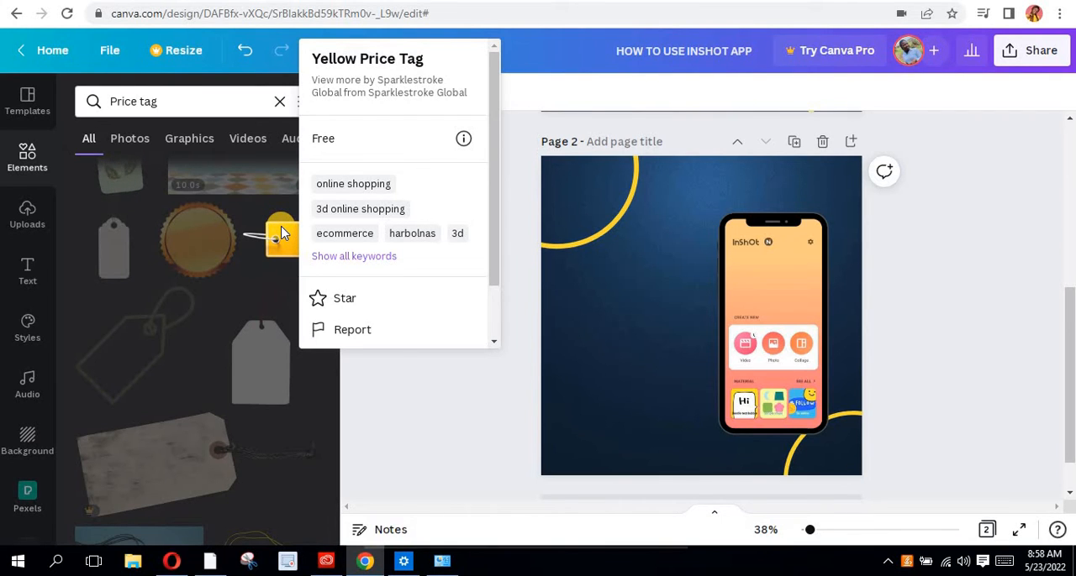
pyautogui.click(293, 239)
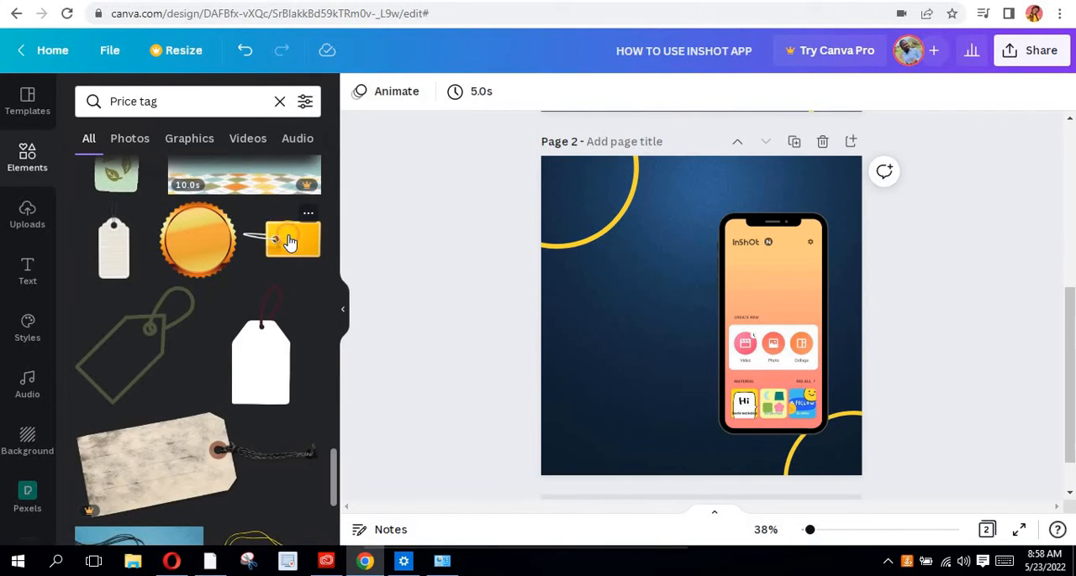
# - Add the yellow price tag and tilt it diagonally left of the phone mockup
pyautogui.click(292, 239)
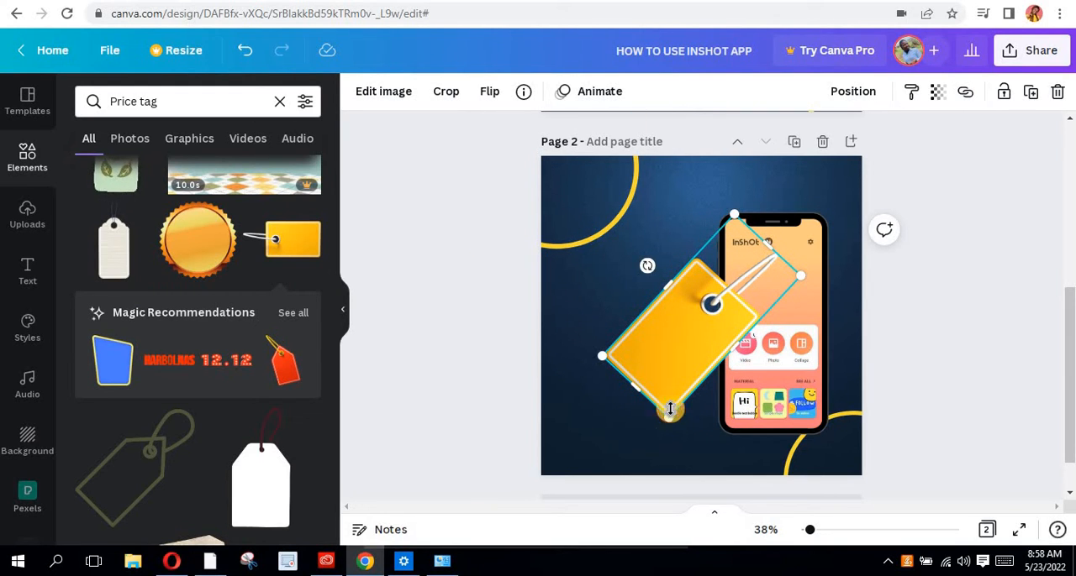
pyautogui.moveTo(689, 336); pyautogui.dragTo(652, 333)
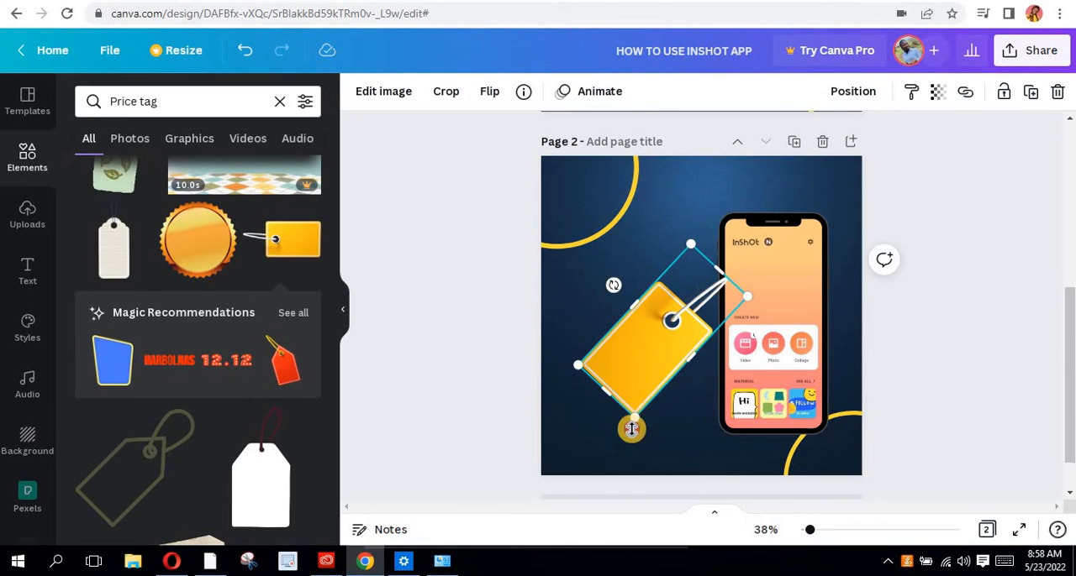
pyautogui.moveTo(632, 428); pyautogui.dragTo(629, 441)
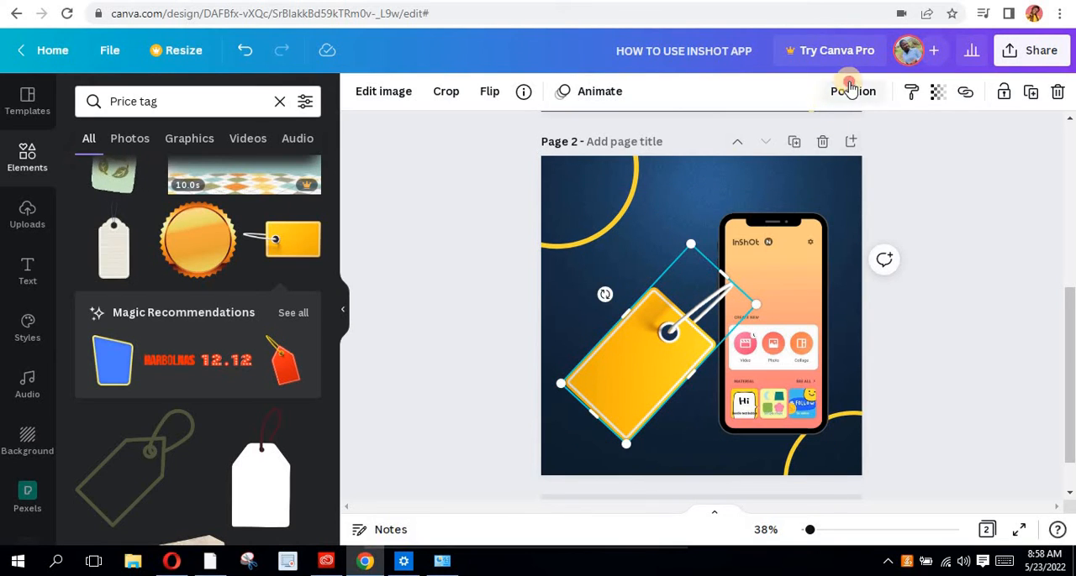
pyautogui.click(851, 91)
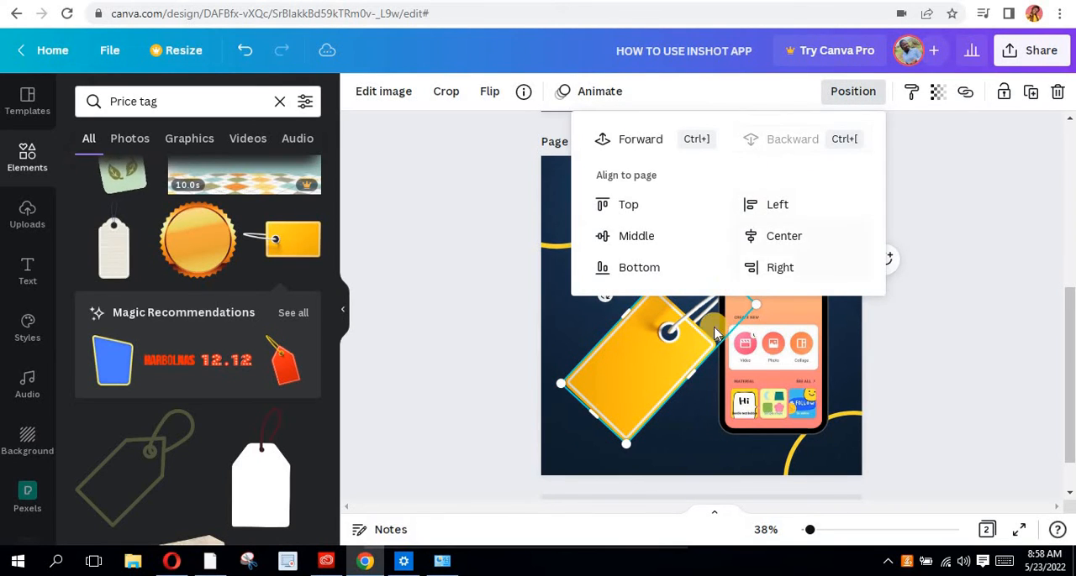
pyautogui.click(659, 383)
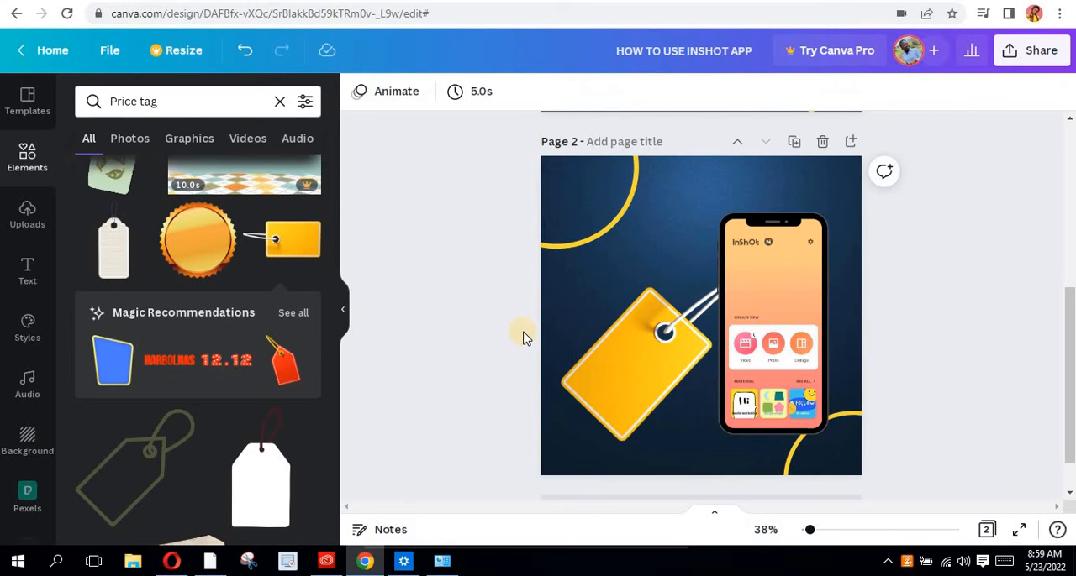
# - Rotate the HOW TO USE CANVA APP title to about -48° and enlarge it onto the tag
pyautogui.scroll(-3)
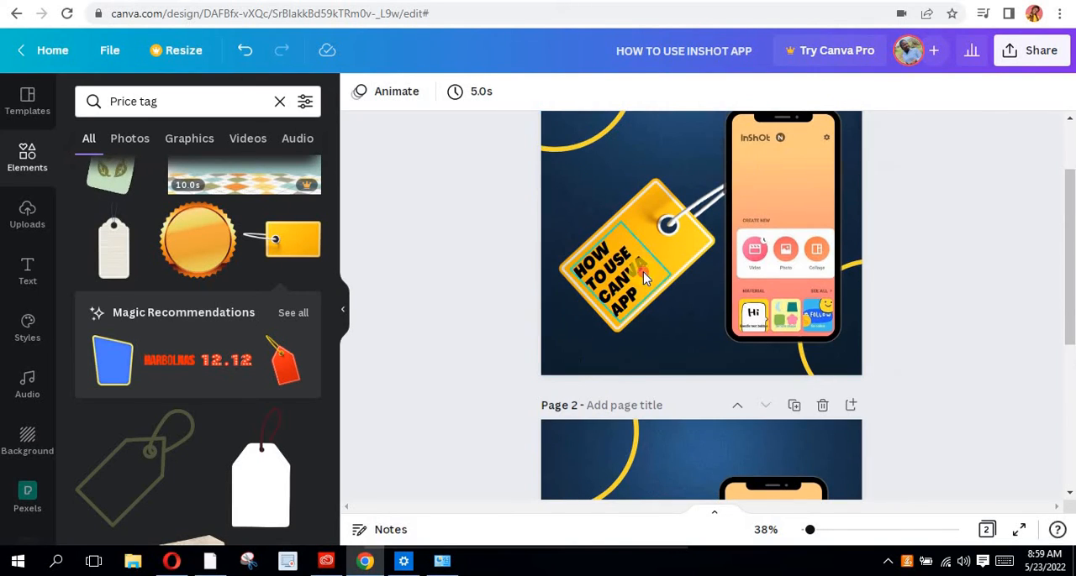
pyautogui.click(622, 277)
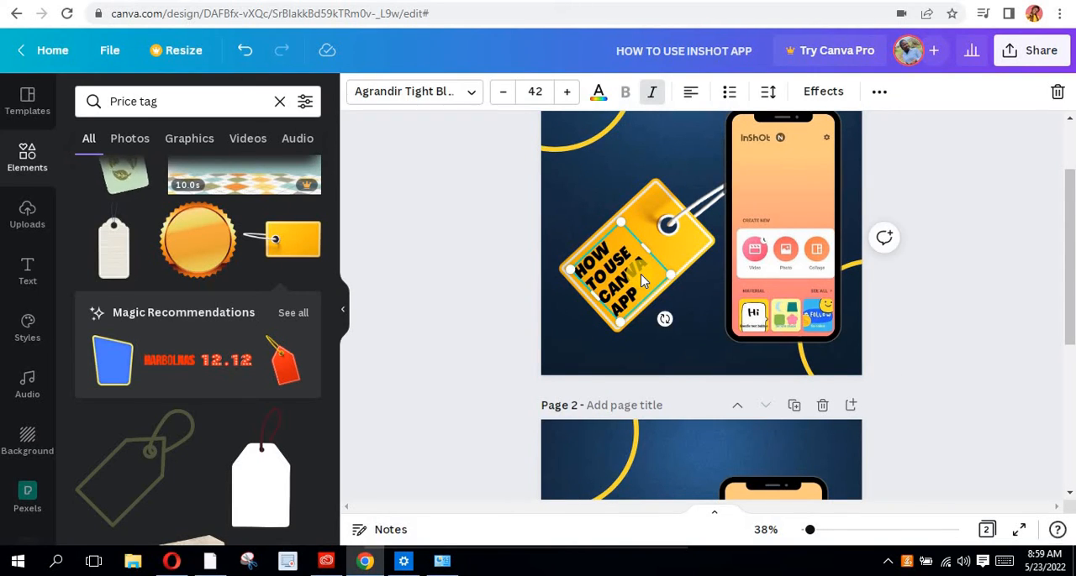
pyautogui.scroll(-3)
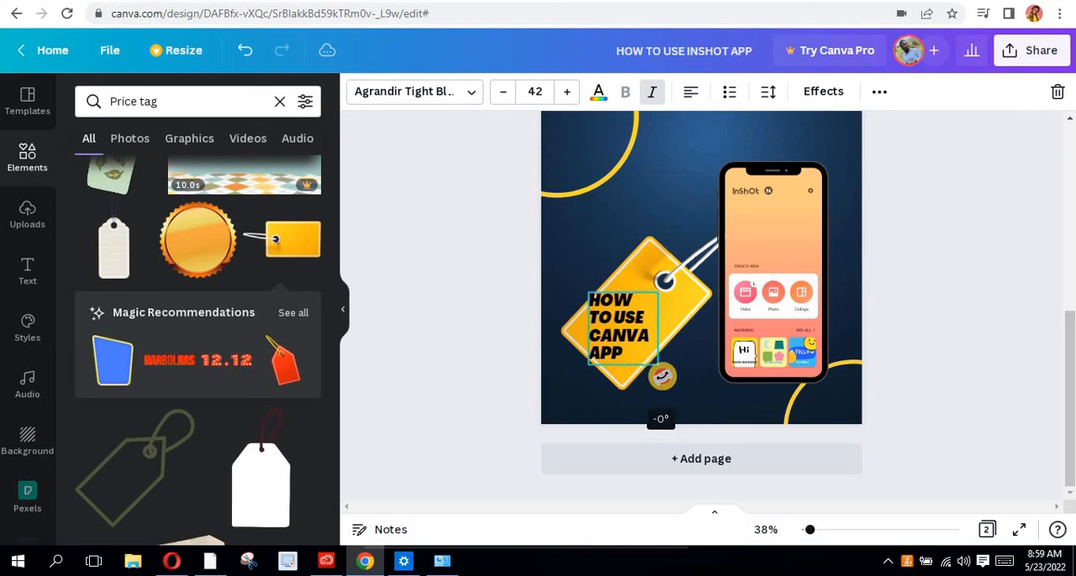
pyautogui.moveTo(662, 377); pyautogui.dragTo(652, 353)
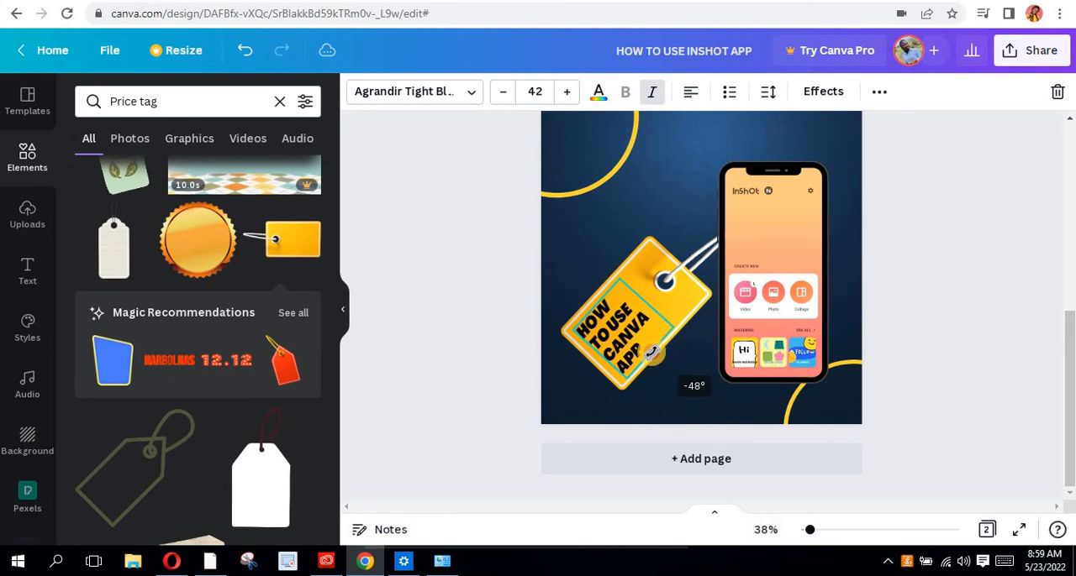
pyautogui.moveTo(652, 353); pyautogui.dragTo(638, 353)
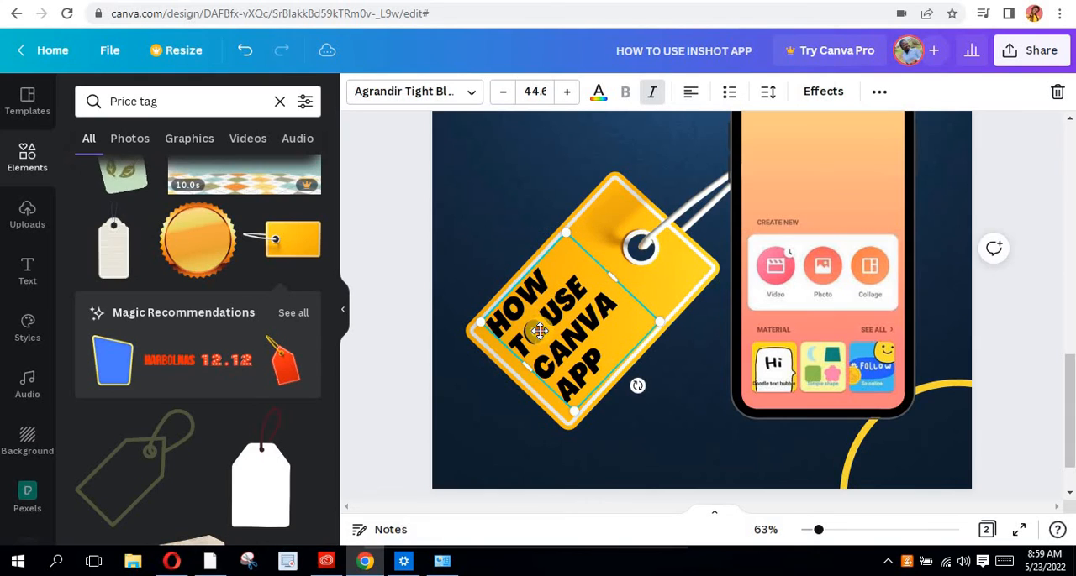
pyautogui.moveTo(637, 387); pyautogui.dragTo(632, 382)
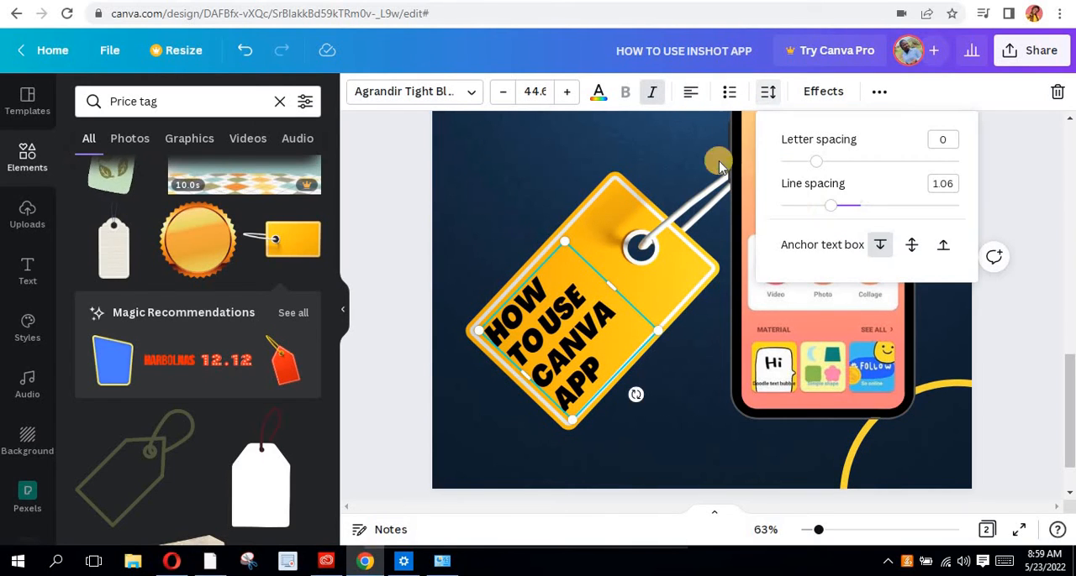
# - Tighten the title's line spacing to 0.91
pyautogui.moveTo(830, 205); pyautogui.dragTo(817, 205)
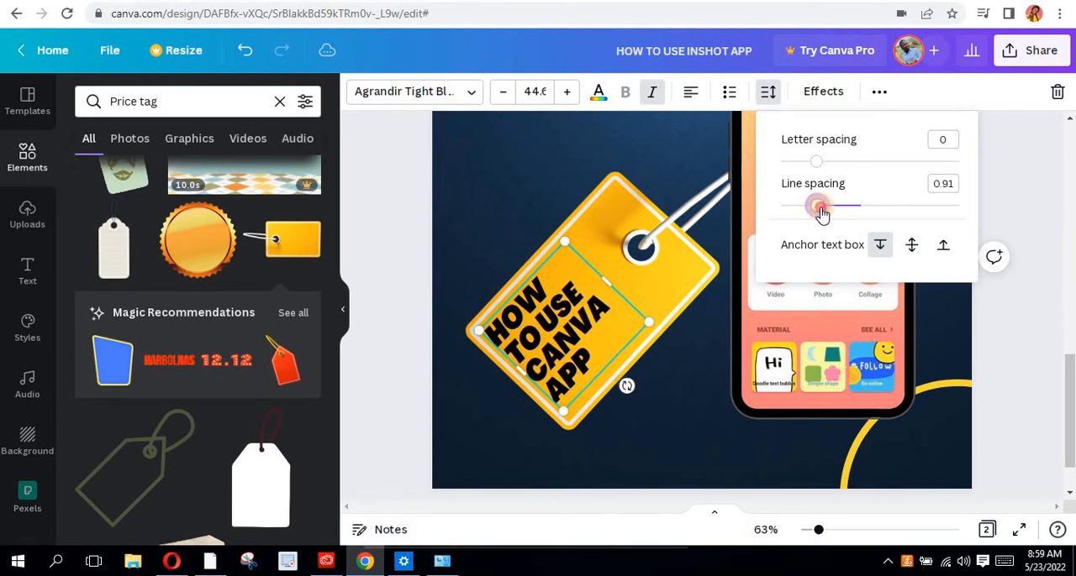
pyautogui.moveTo(816, 205); pyautogui.dragTo(822, 205)
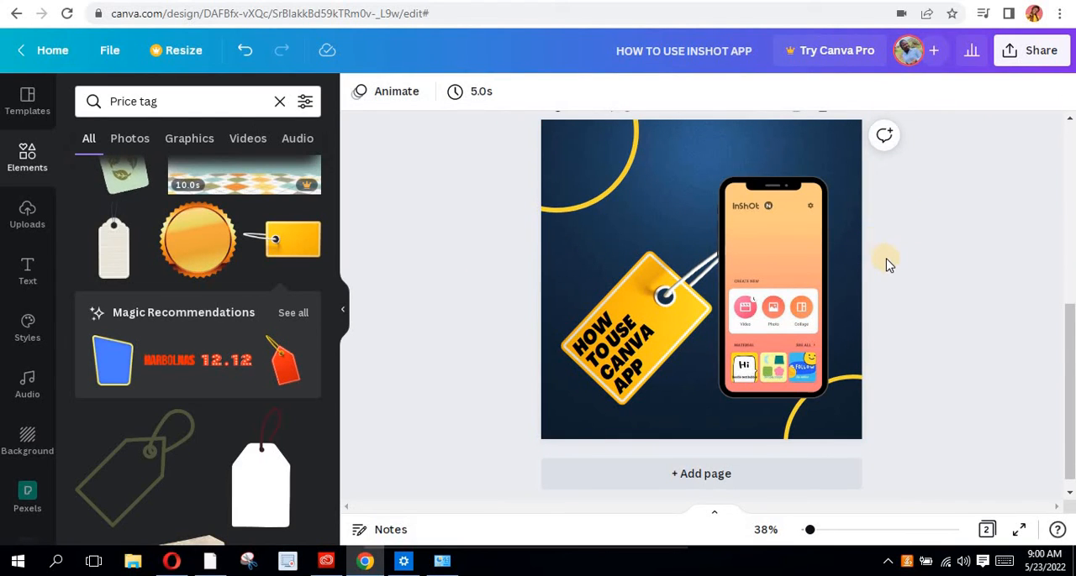
# - Clear the Elements search and select the phone mockup frame
pyautogui.click(771, 336)
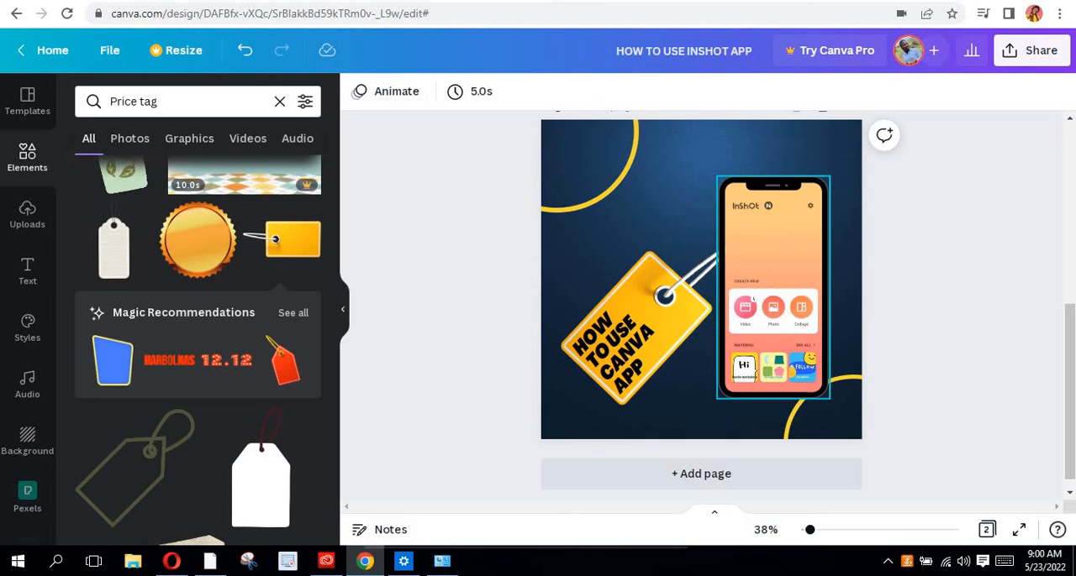
pyautogui.scroll(3)
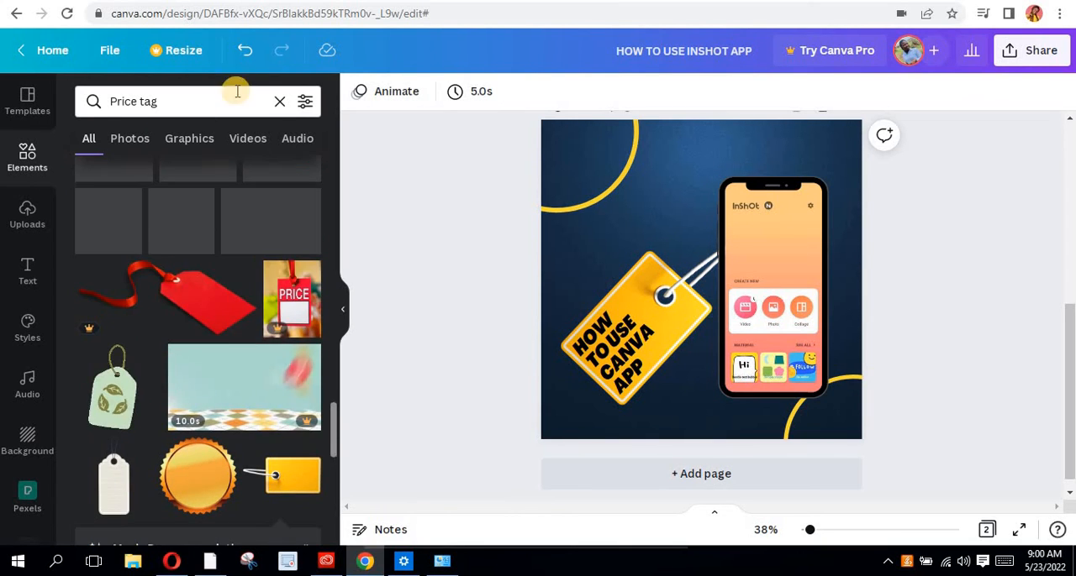
pyautogui.click(279, 101)
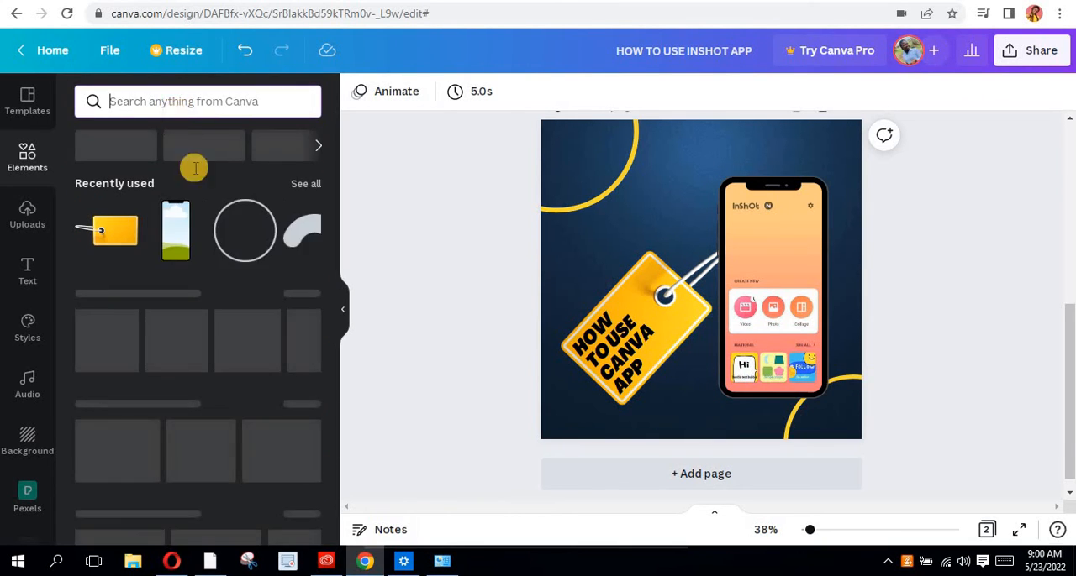
pyautogui.moveTo(175, 227)
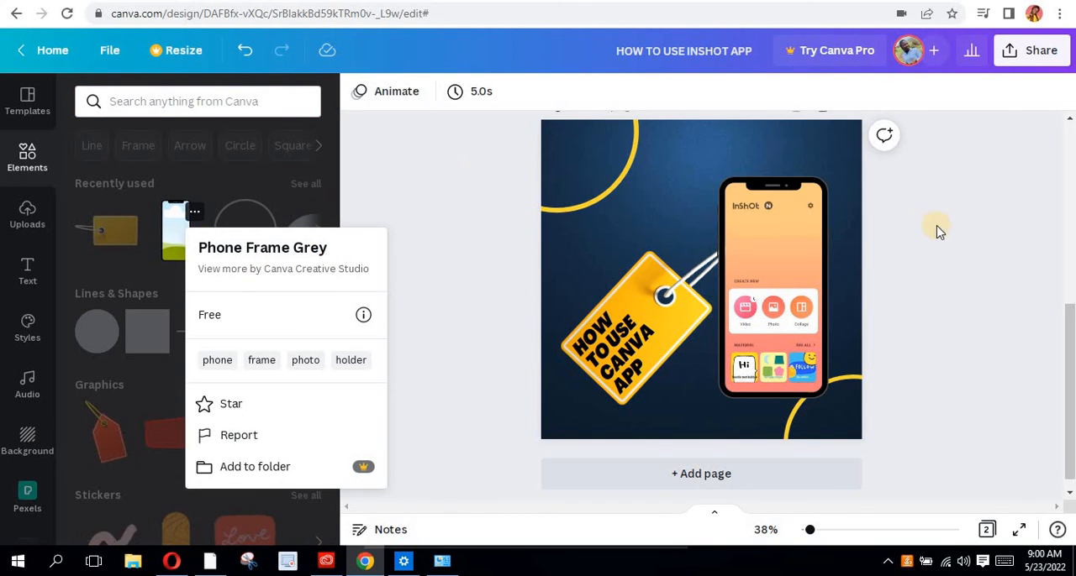
pyautogui.click(771, 277)
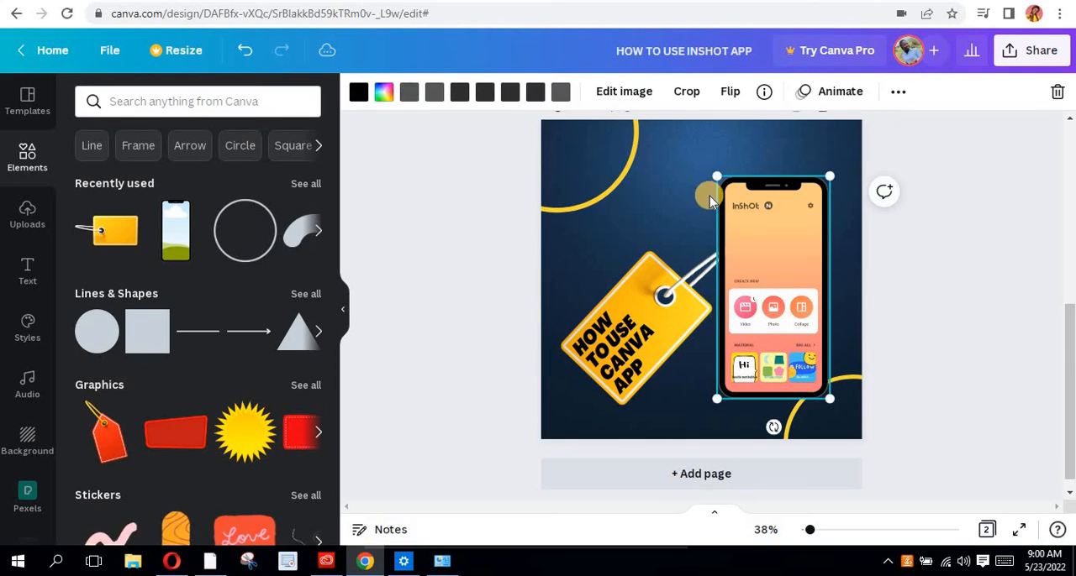
pyautogui.moveTo(709, 290)
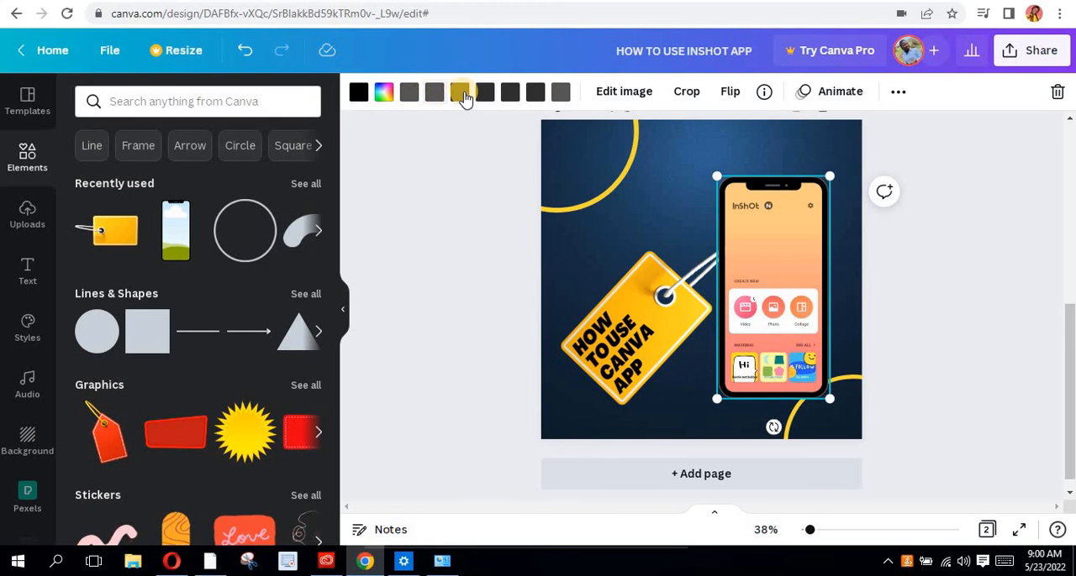
# - Try the phone frame in yellow, then switch it back to black
pyautogui.click(461, 90)
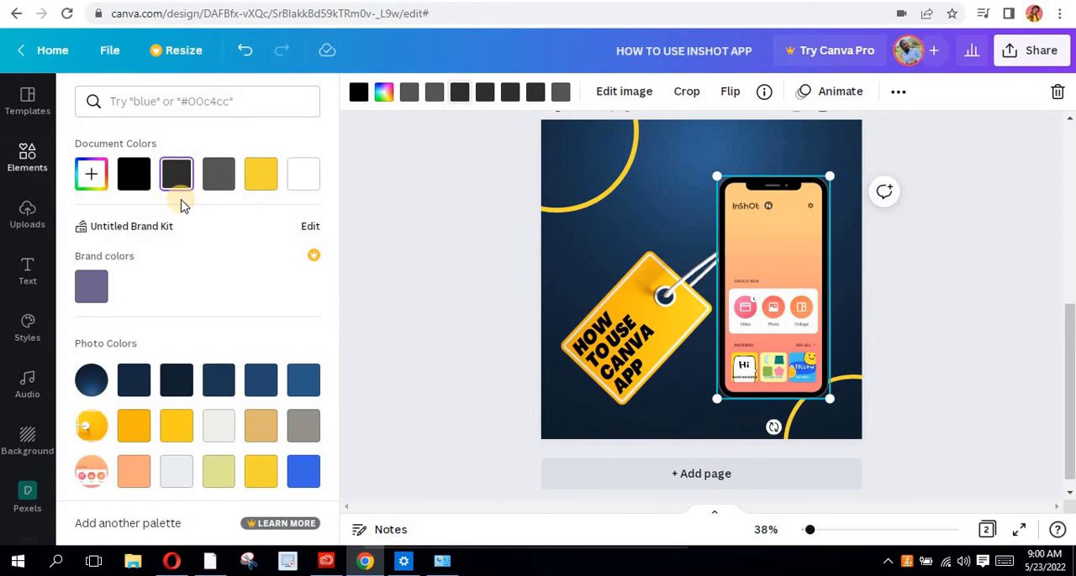
pyautogui.click(261, 175)
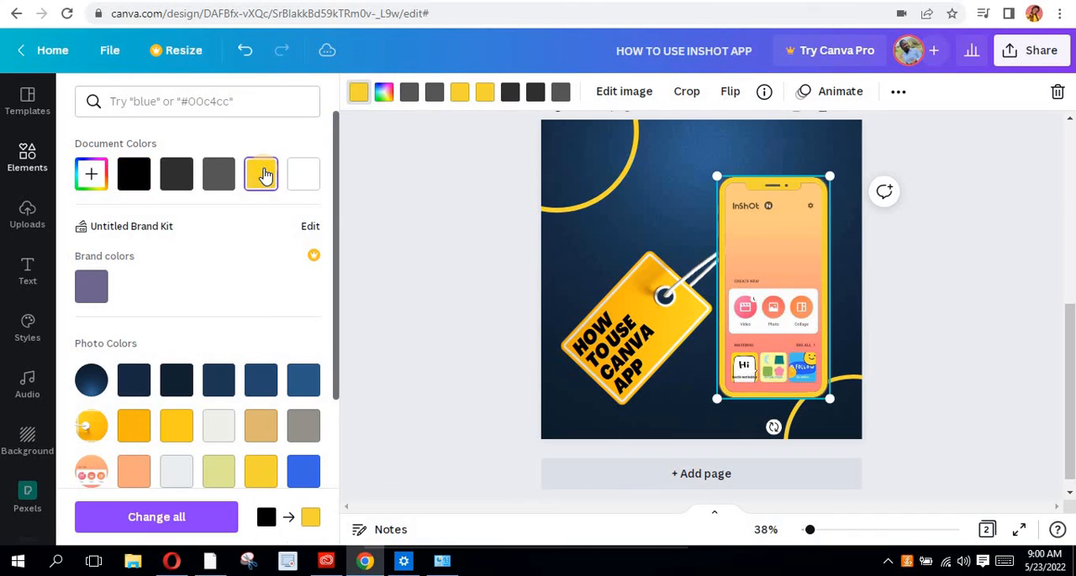
pyautogui.click(303, 175)
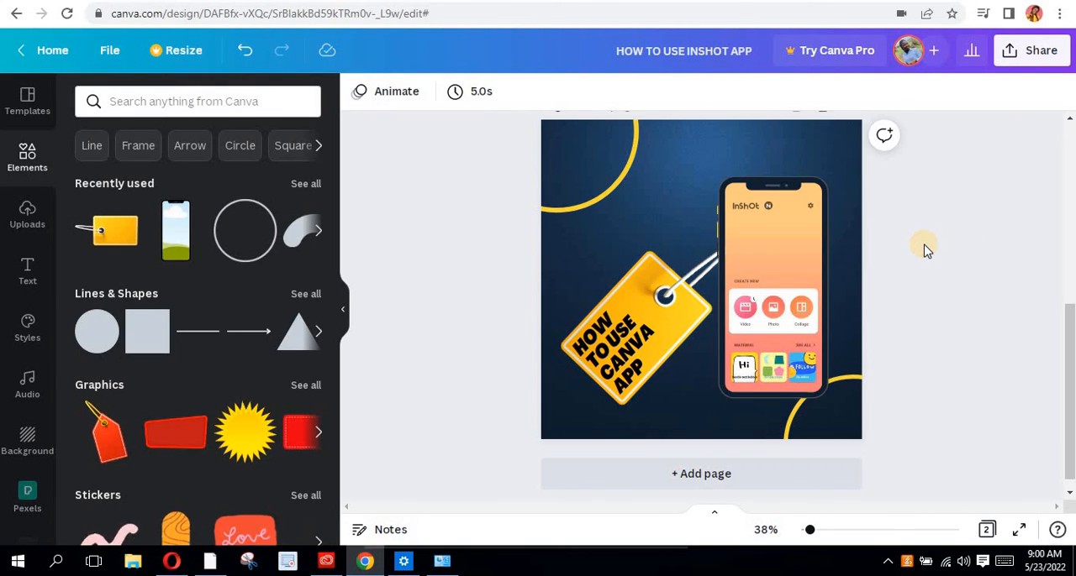
pyautogui.moveTo(911, 110)
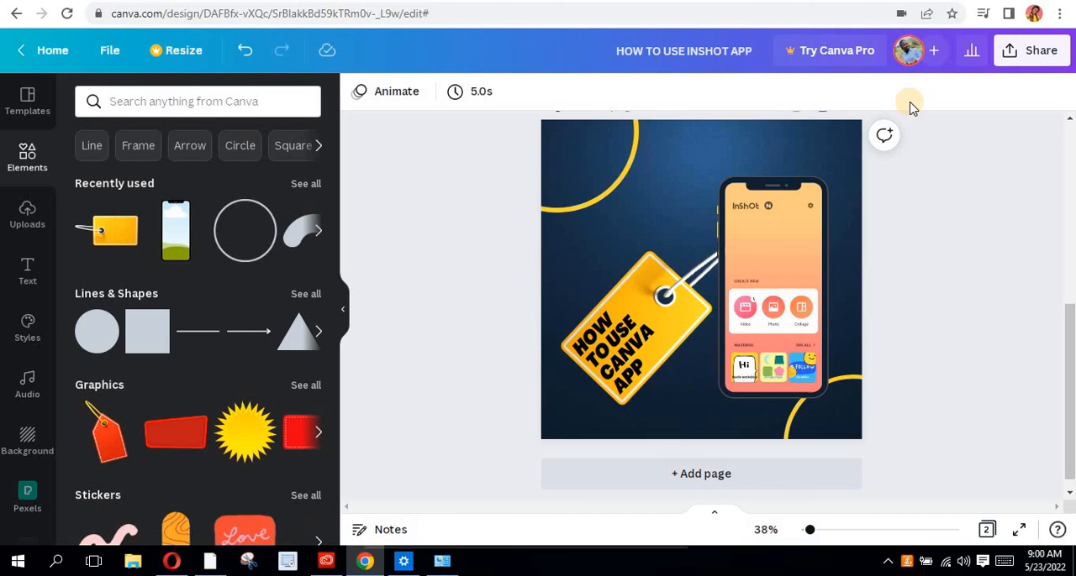